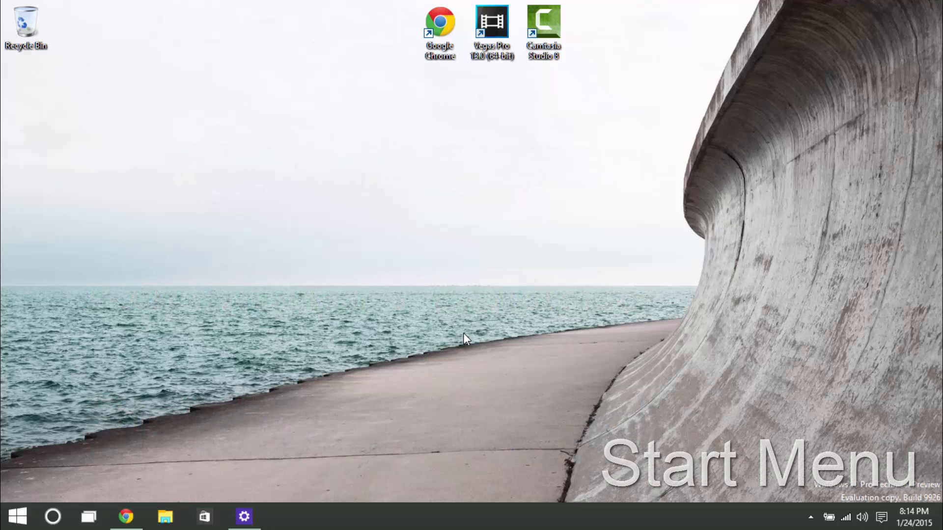
# - Bring up the Start menu and scroll through its most-used apps and live tiles
pyautogui.click(17, 516)
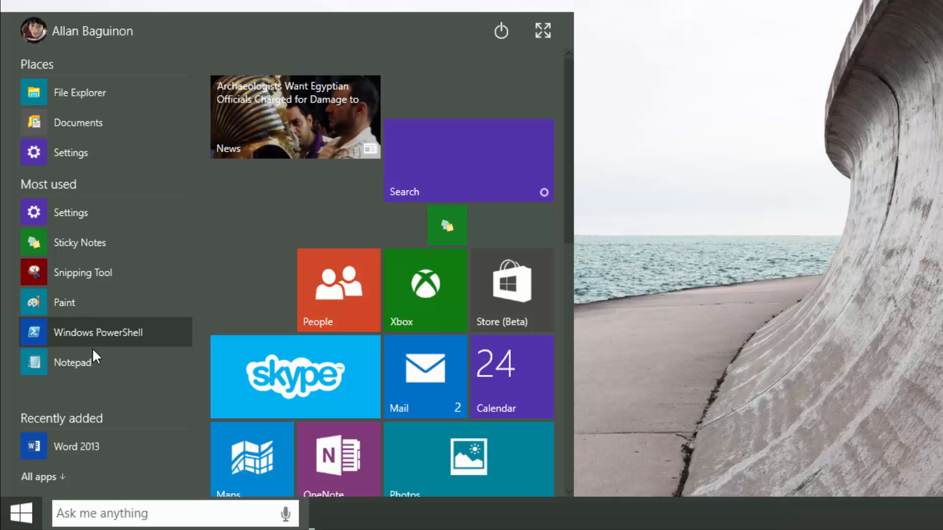
pyautogui.moveTo(158, 245)
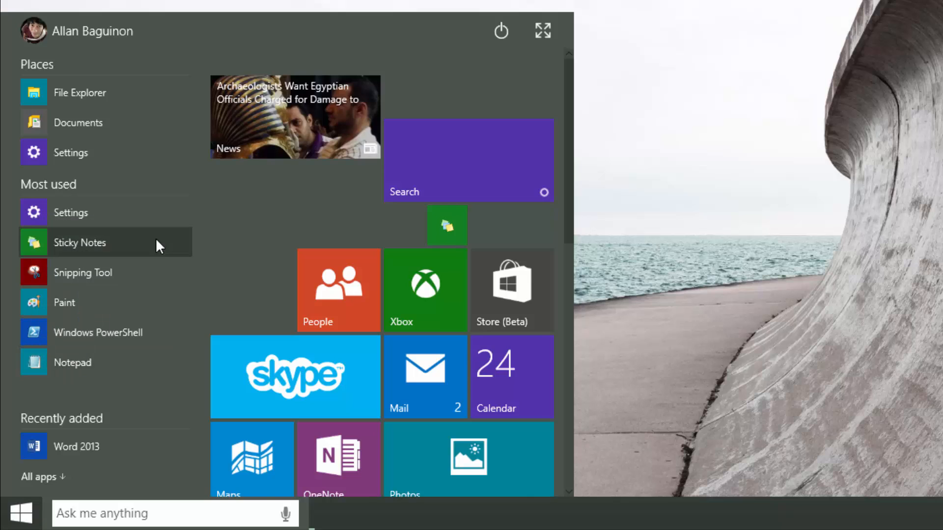
pyautogui.scroll(3)
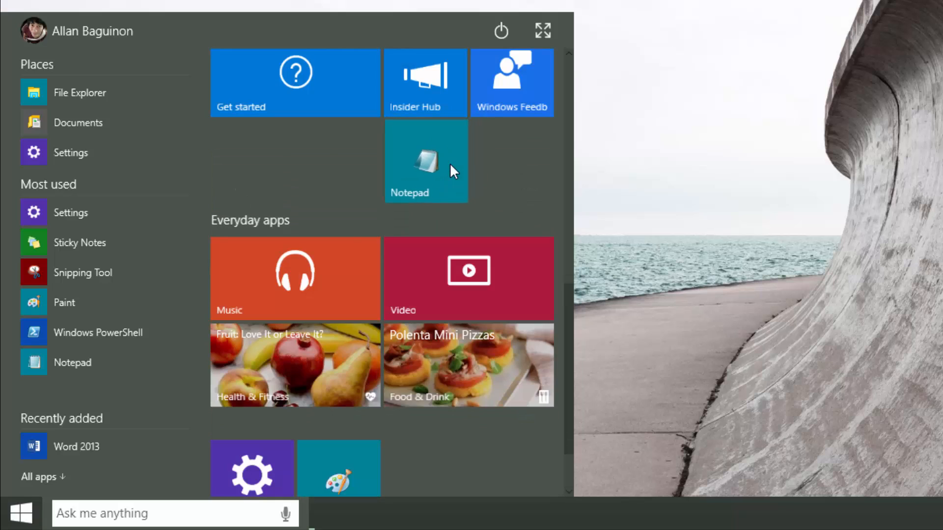
pyautogui.rightClick(425, 161)
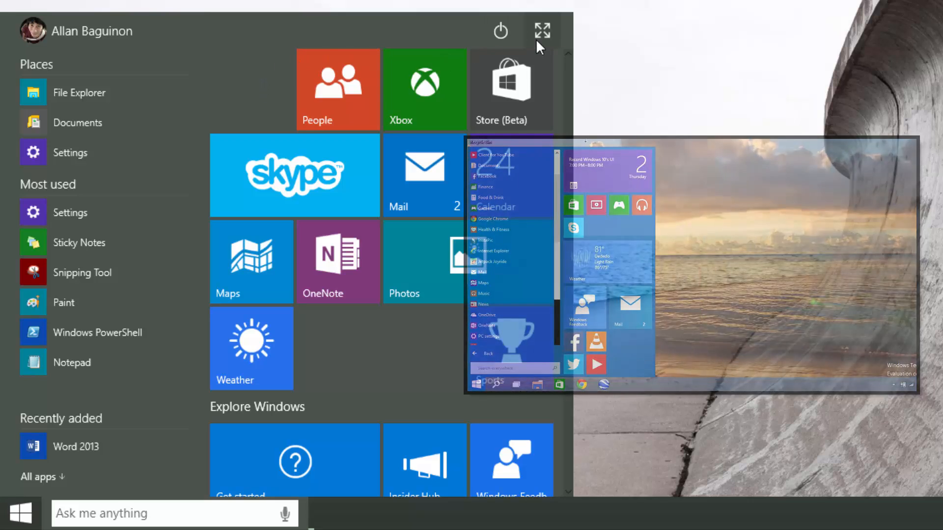
pyautogui.moveTo(540, 30)
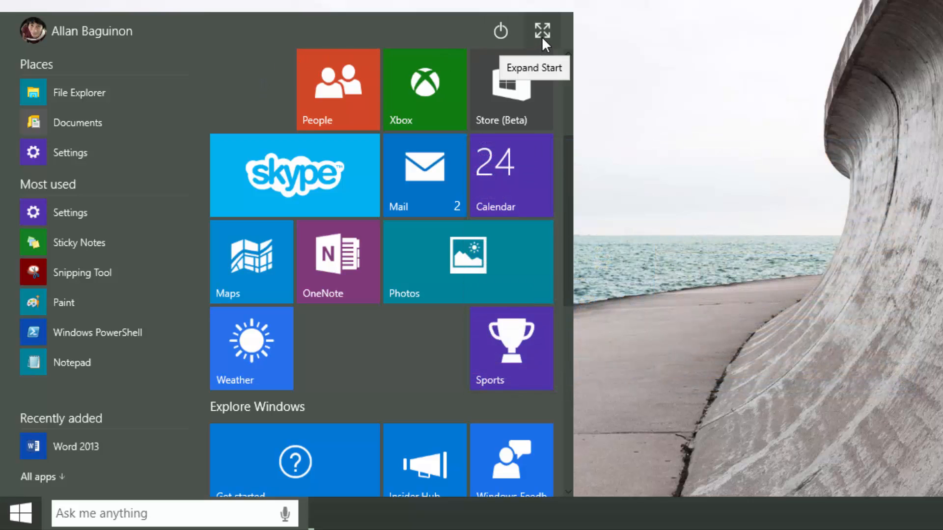
# - Switch Start to full-screen mode, then dismiss it back to the desktop
pyautogui.click(542, 31)
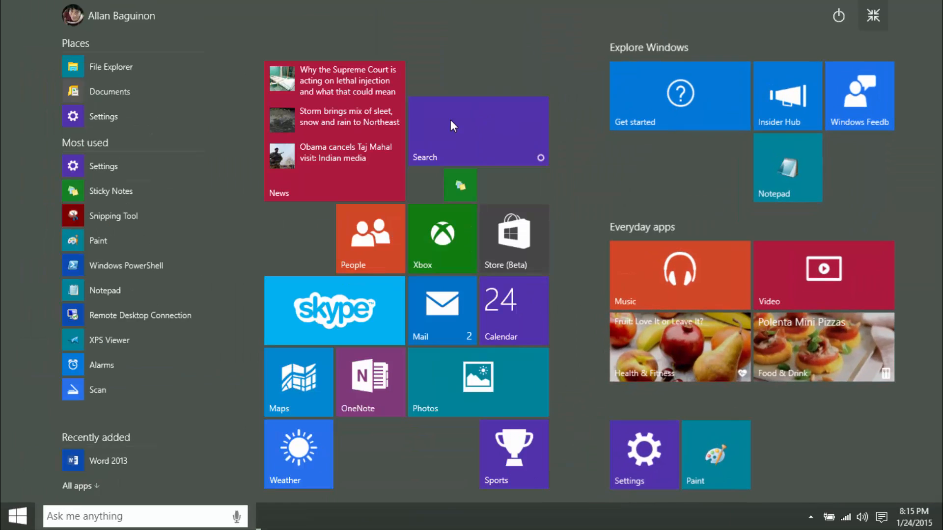
pyautogui.moveTo(458, 47)
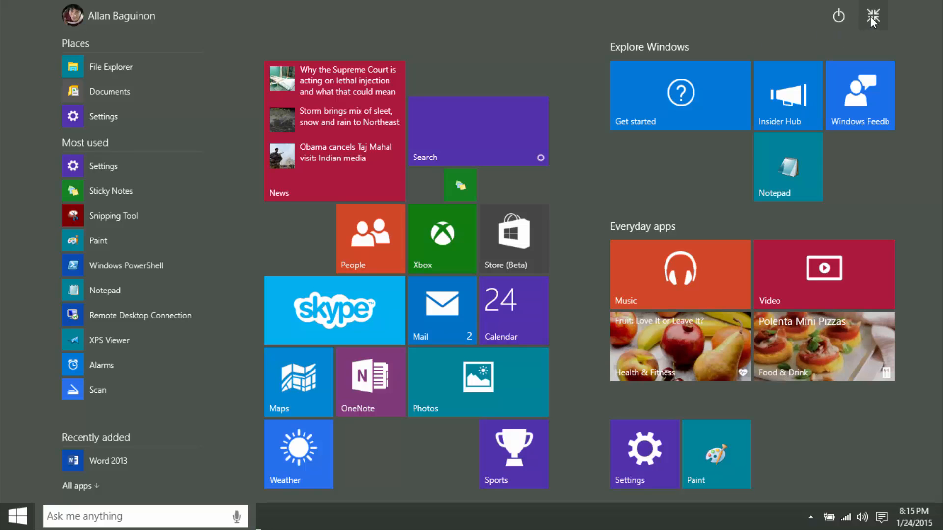
pyautogui.moveTo(244, 251)
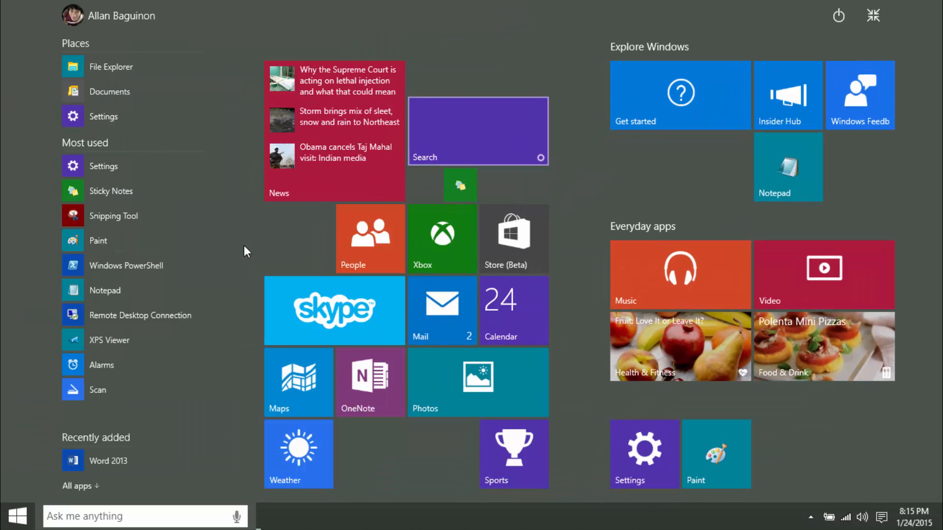
pyautogui.moveTo(17, 515)
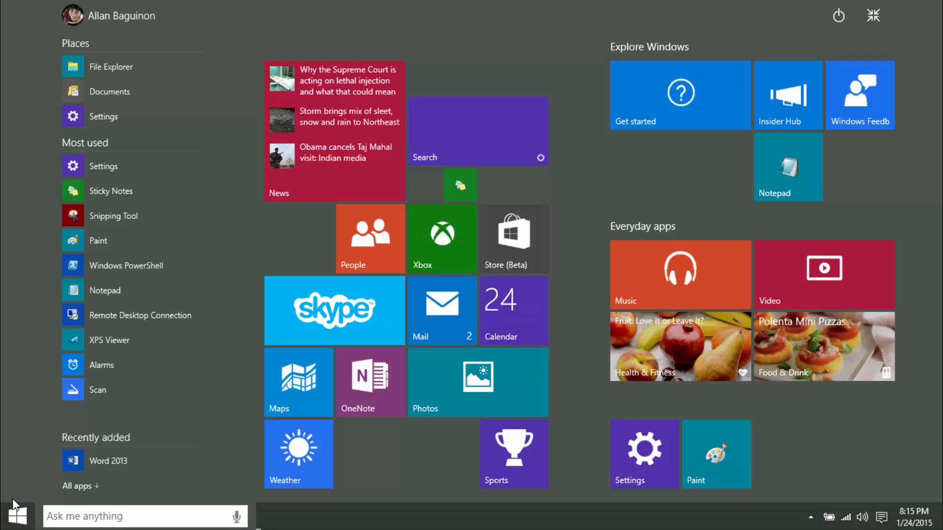
pyautogui.click(873, 16)
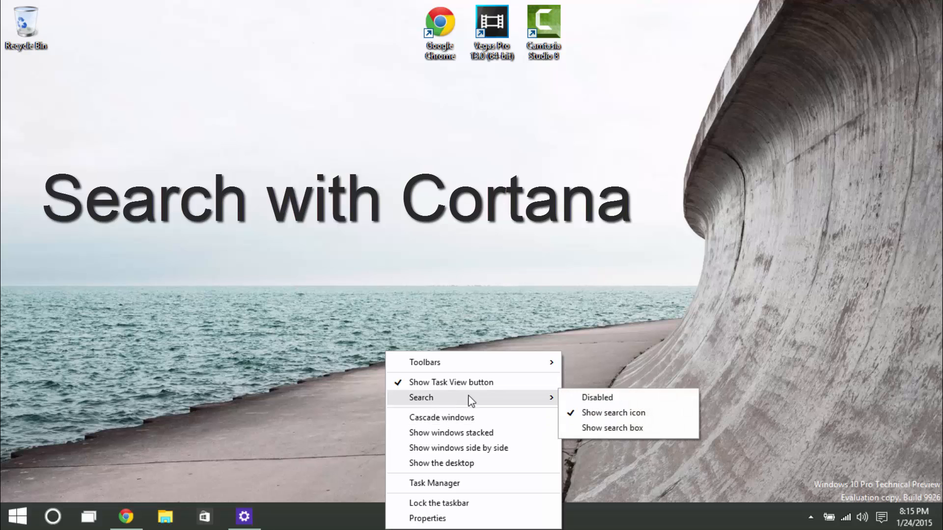
# - Restore the full taskbar search box, bringing up Cortana's first-time setup panel
pyautogui.click(612, 427)
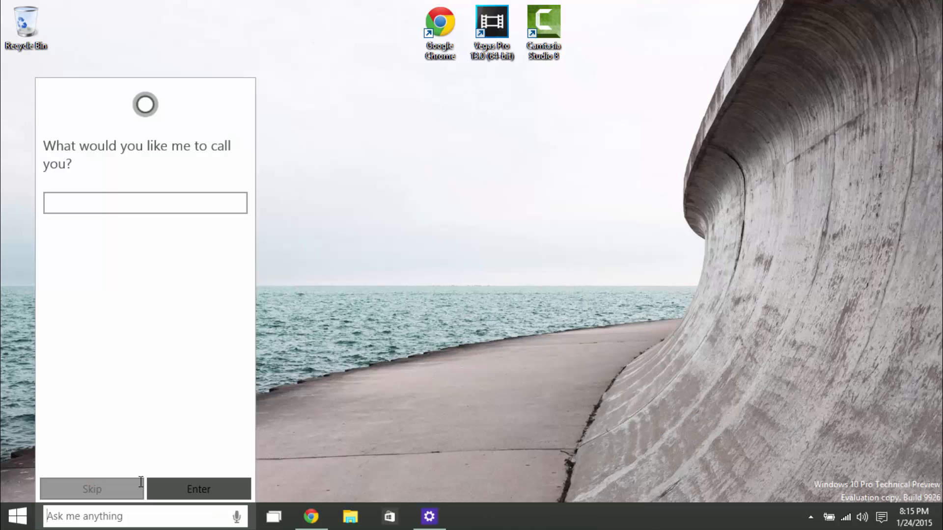
pyautogui.moveTo(221, 437)
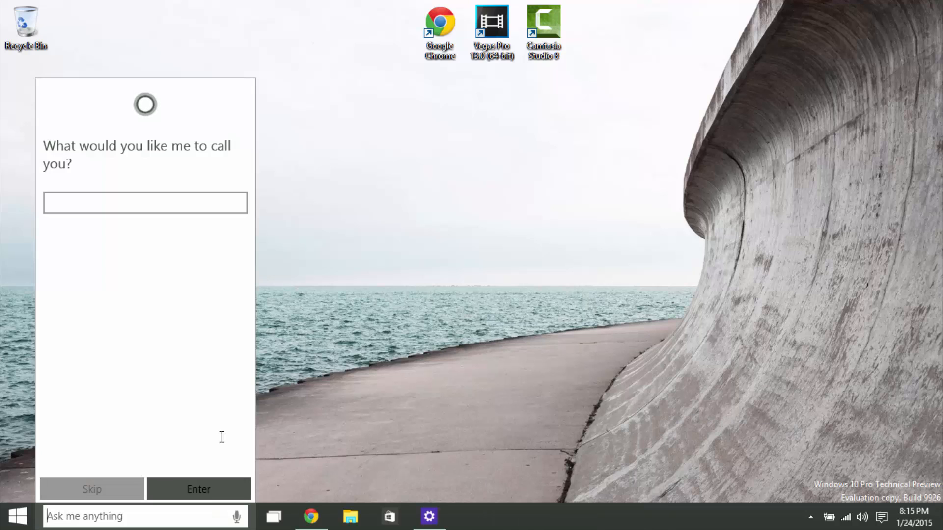
pyautogui.moveTo(216, 424)
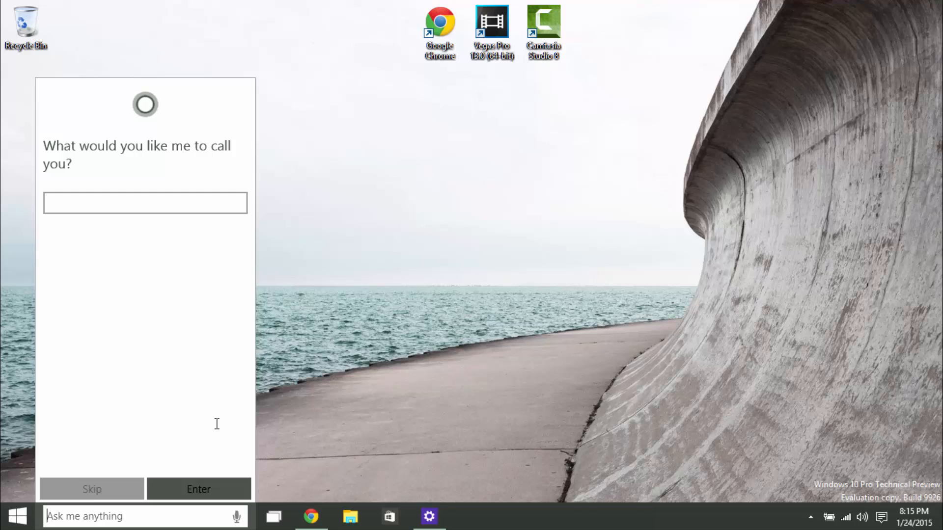
pyautogui.moveTo(233, 474)
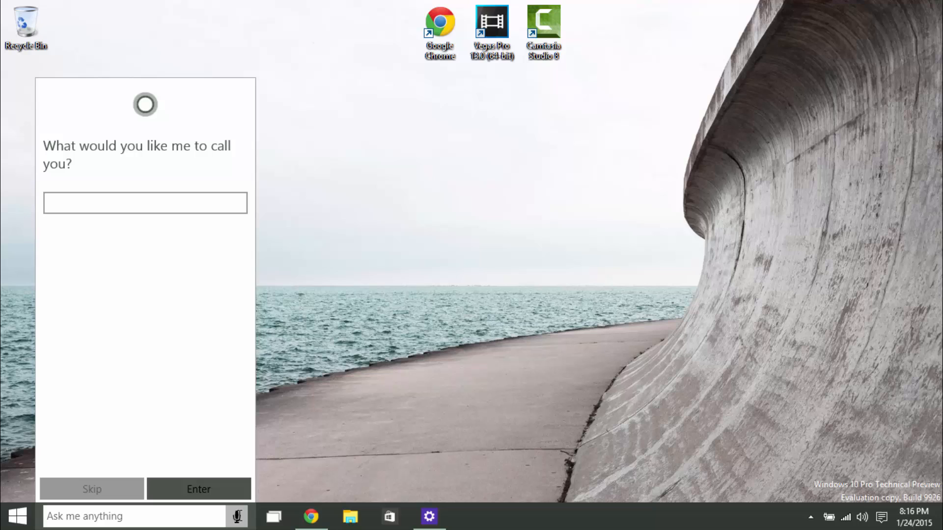
# - Ask Cortana by voice "what's the weather in Guam" and get the forecast
pyautogui.click(237, 516)
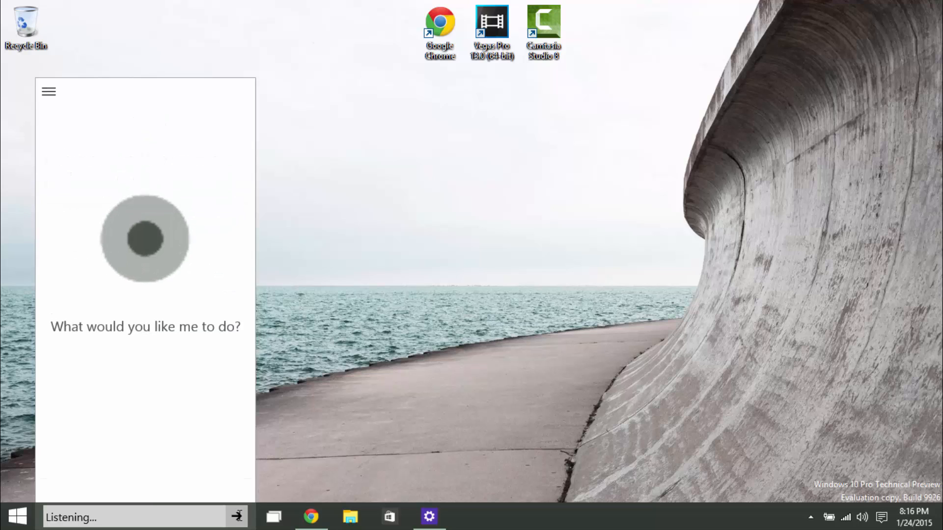
pyautogui.moveTo(201, 420)
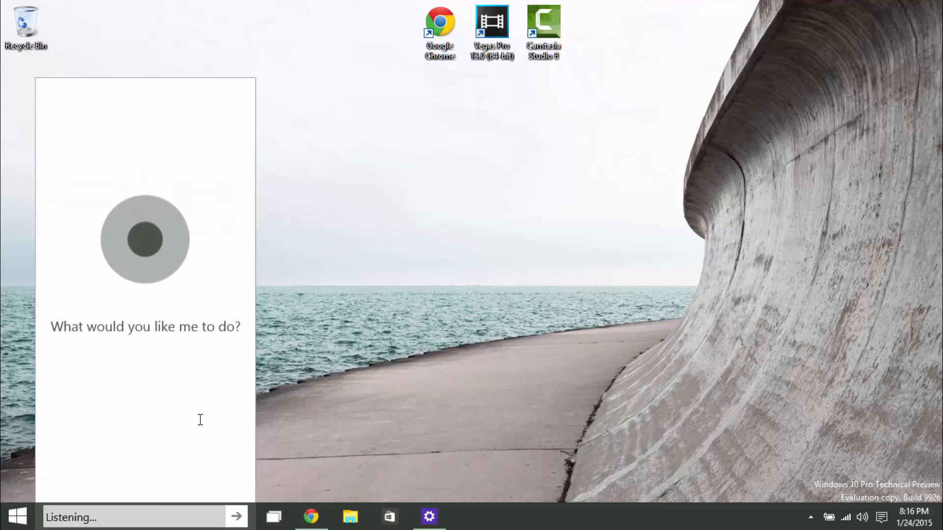
pyautogui.write("what's the weather in guam")
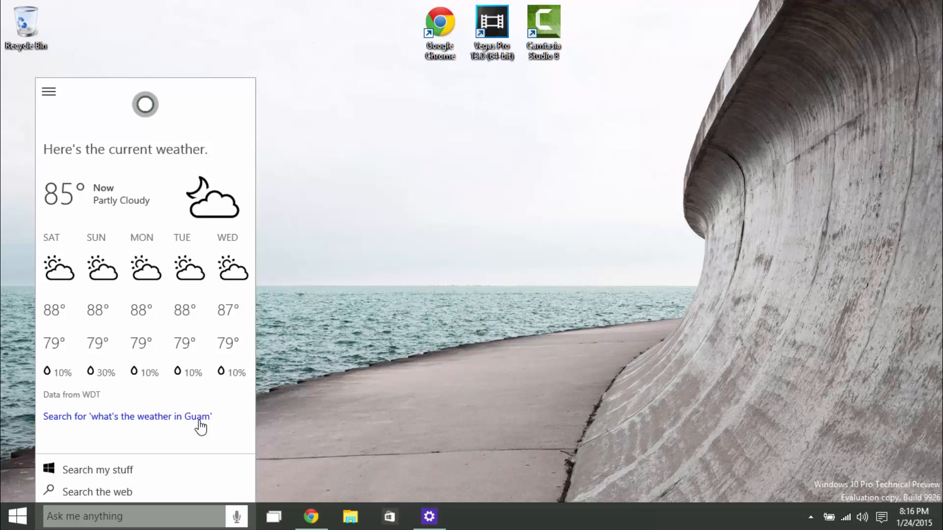
pyautogui.moveTo(145, 493)
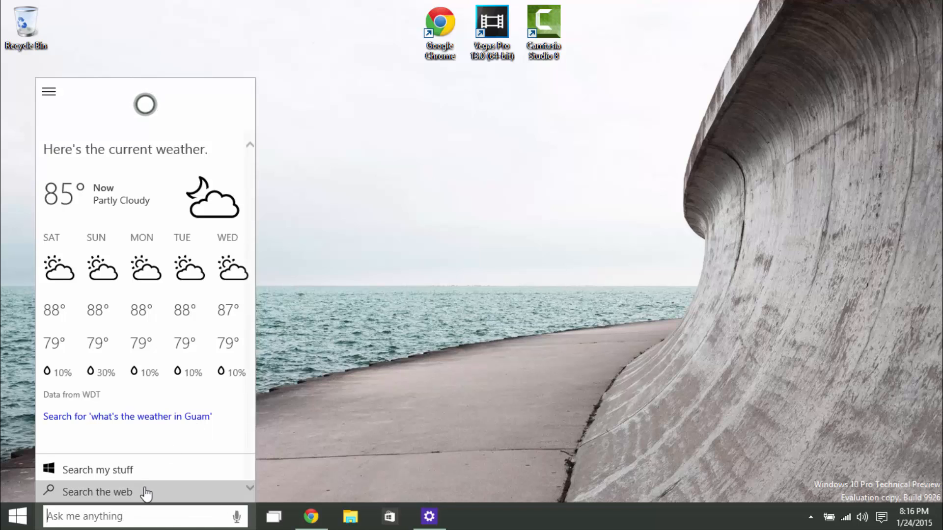
# - Search Cortana for "paint" and try a "microsoft office" voice query
pyautogui.write('paint')
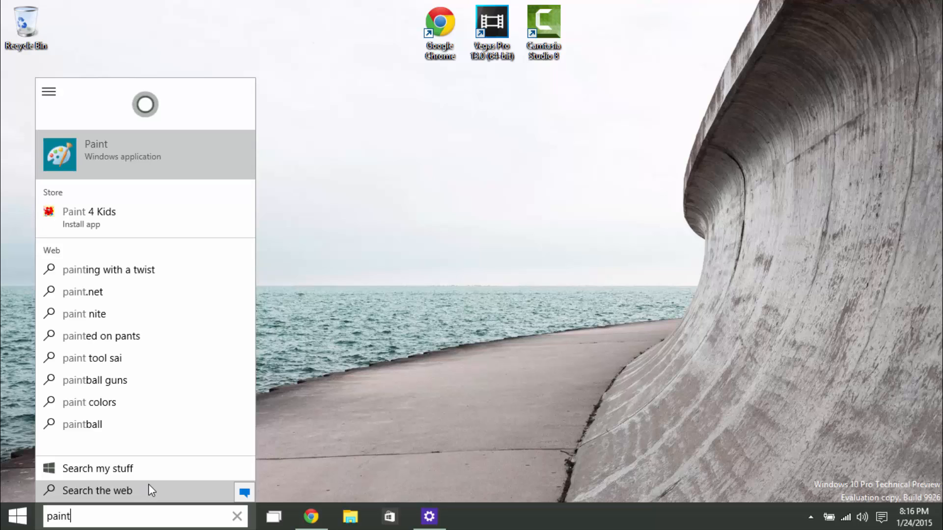
pyautogui.moveTo(133, 167)
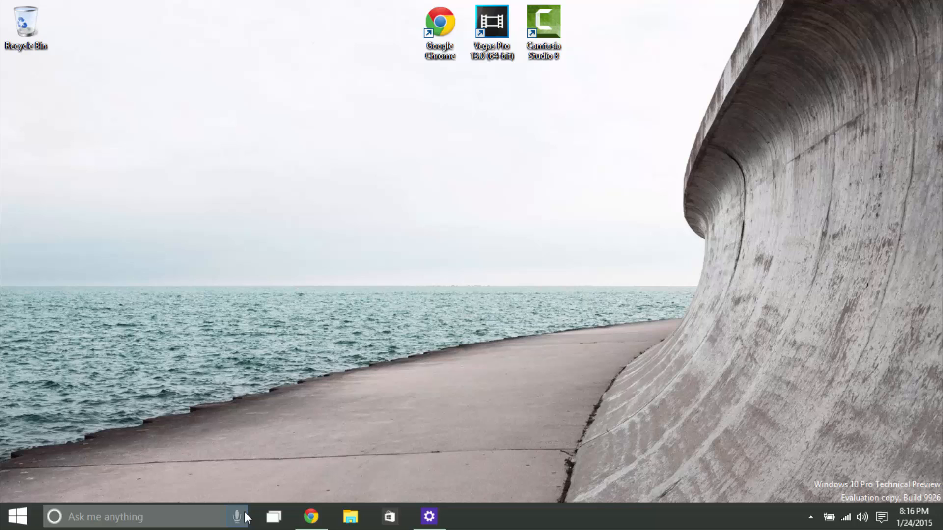
pyautogui.moveTo(235, 494)
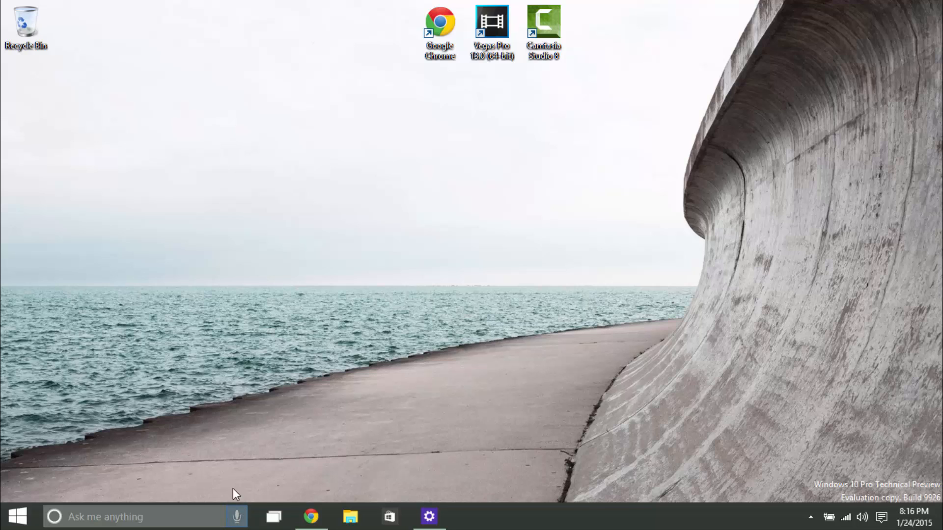
pyautogui.moveTo(237, 517)
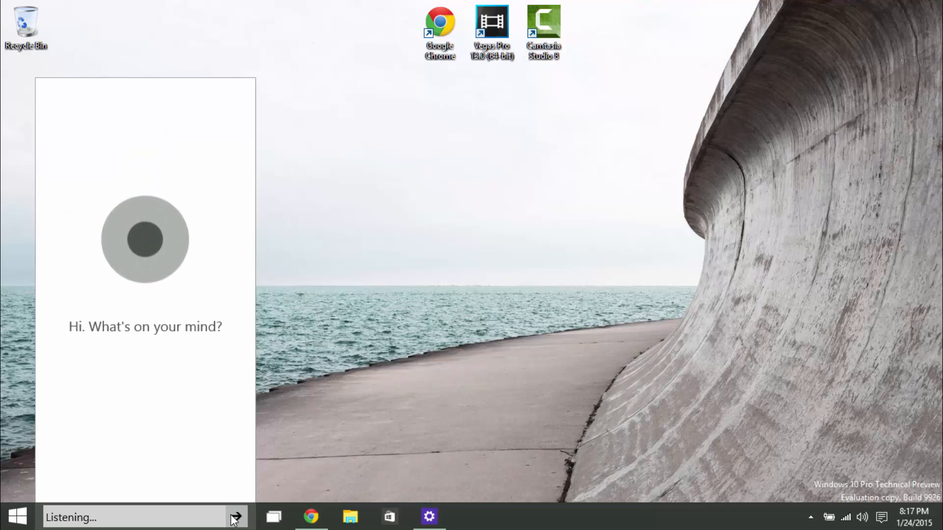
pyautogui.write('microsoft office fiaunpil')
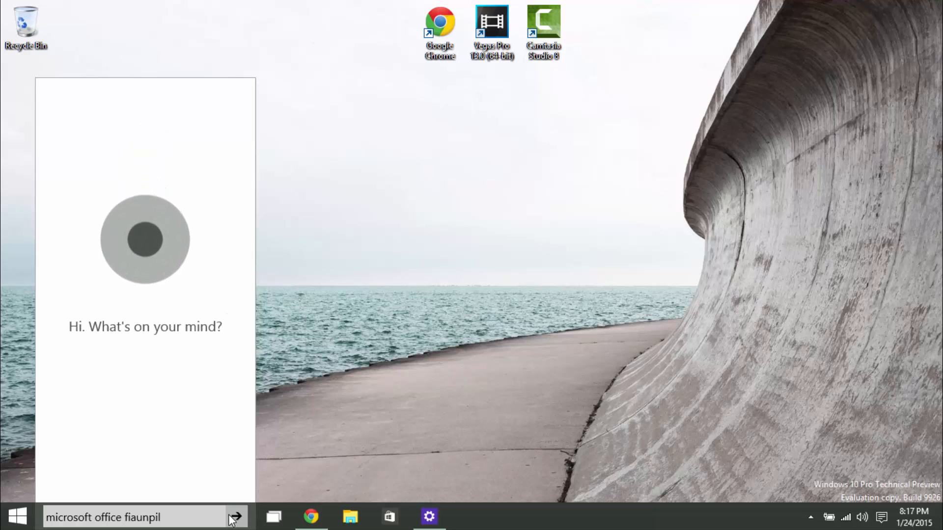
pyautogui.click(237, 517)
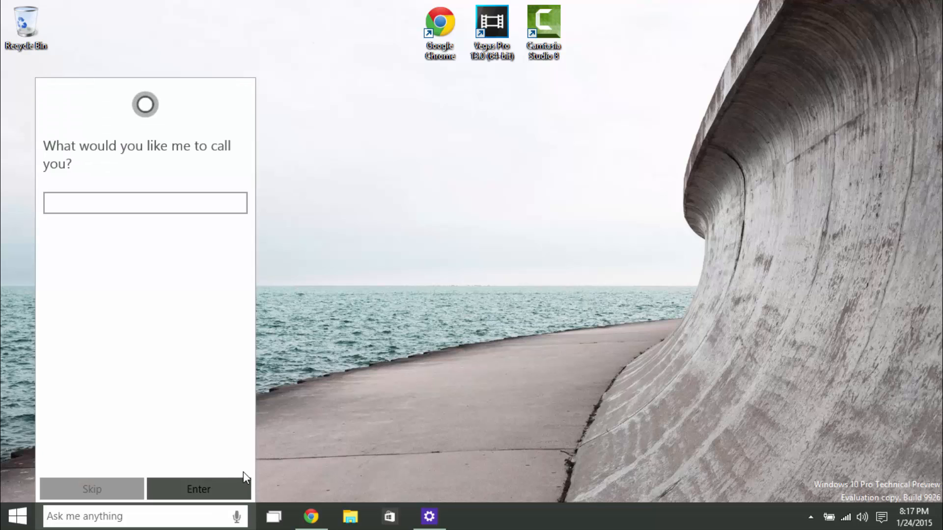
# - Search for "microsoft word" and launch Word 2013 from the results
pyautogui.write('microsoft word')
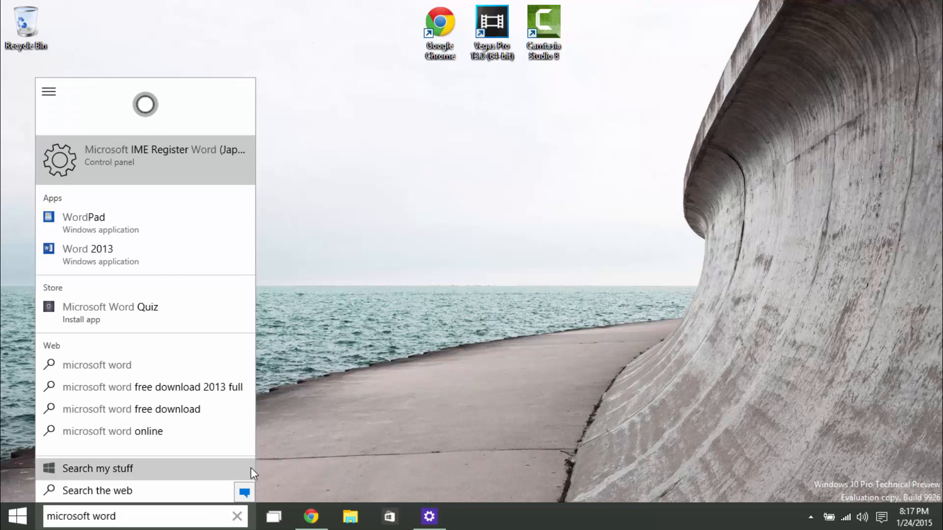
pyautogui.click(87, 248)
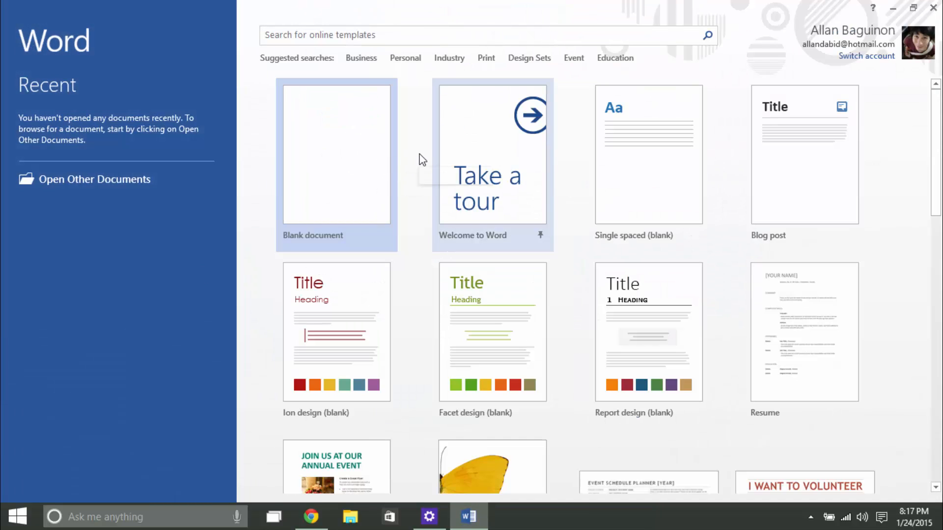
# - Start a blank Word document, then close Word to return to the desktop
pyautogui.click(336, 154)
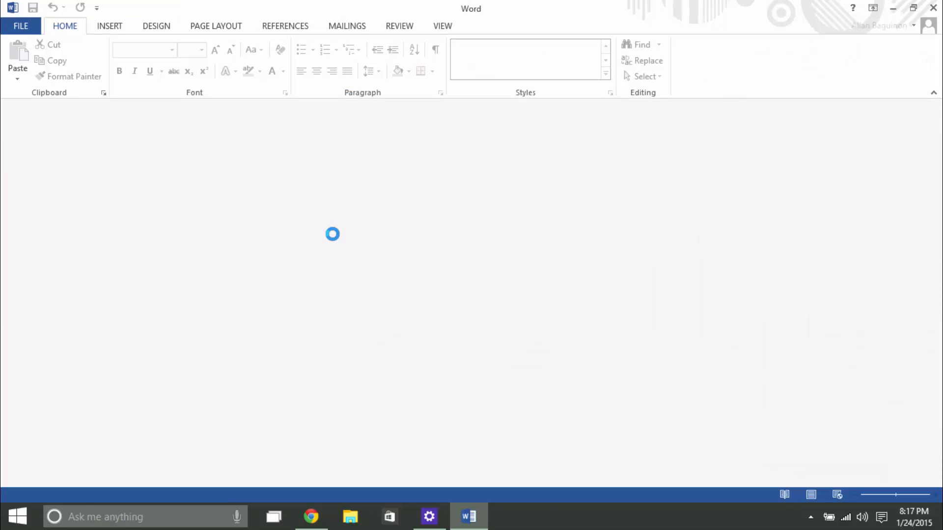
pyautogui.click(933, 9)
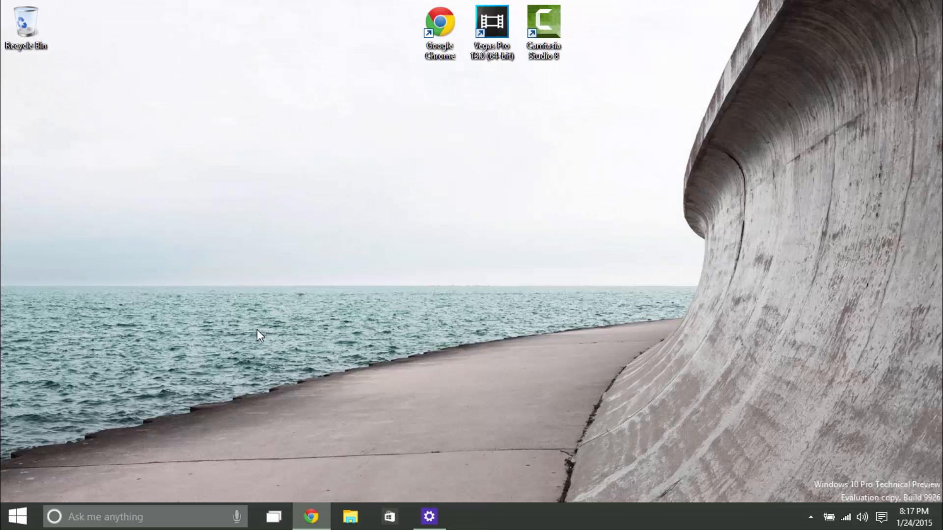
pyautogui.moveTo(203, 491)
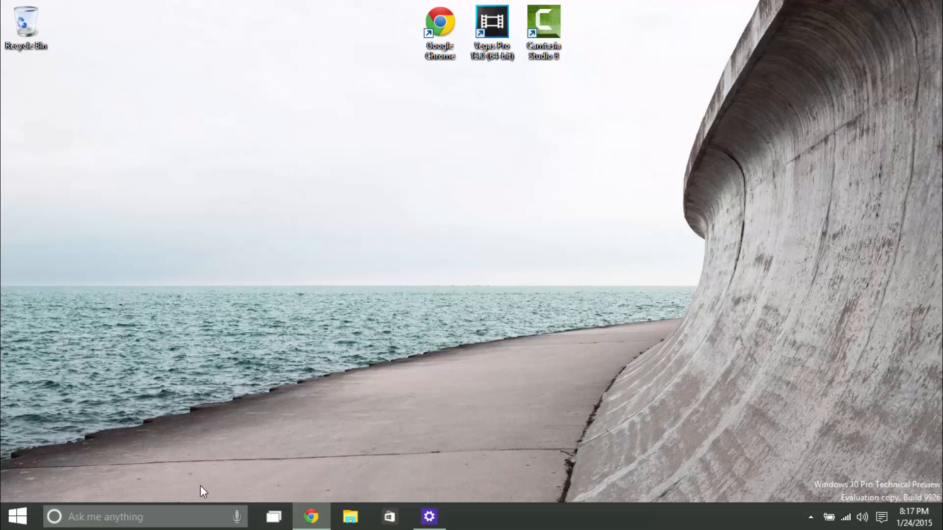
pyautogui.moveTo(235, 472)
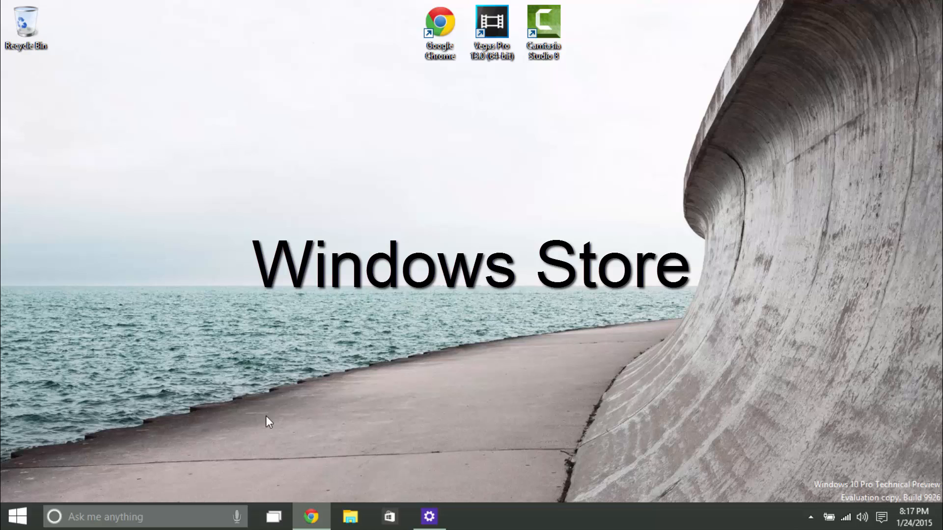
# - From the Store, find the free //9gag app and attempt to install it
pyautogui.click(389, 517)
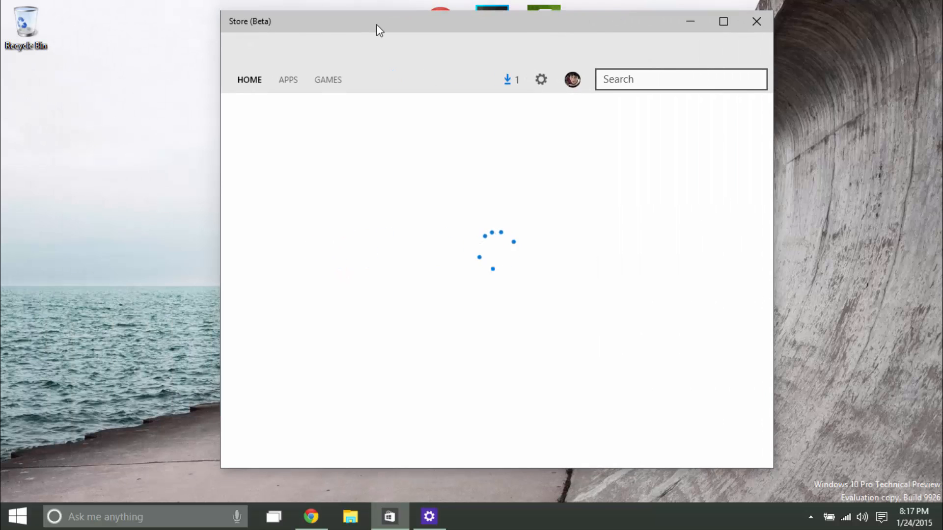
pyautogui.click(723, 20)
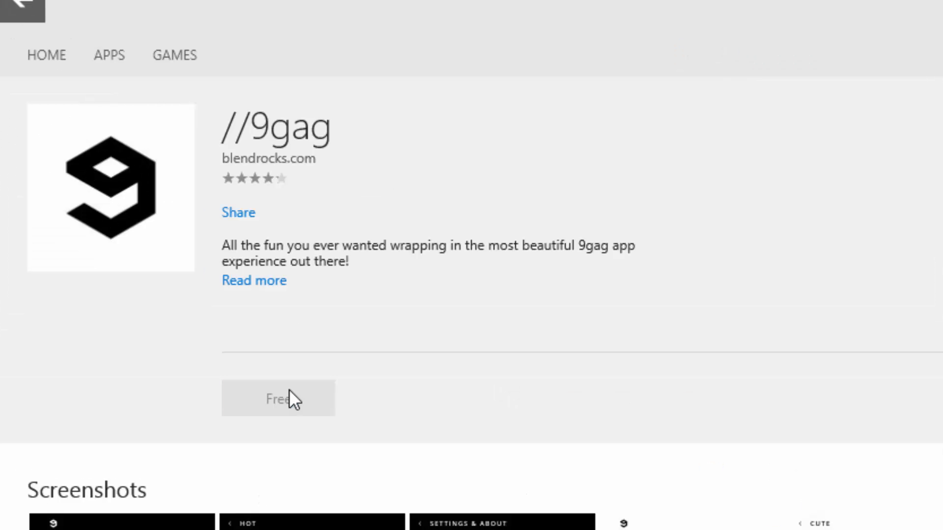
pyautogui.moveTo(341, 390)
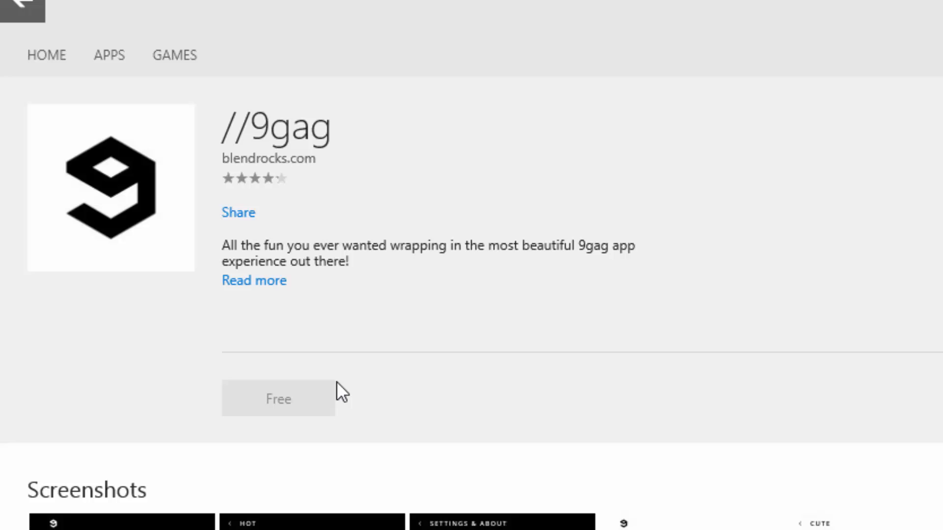
pyautogui.click(277, 399)
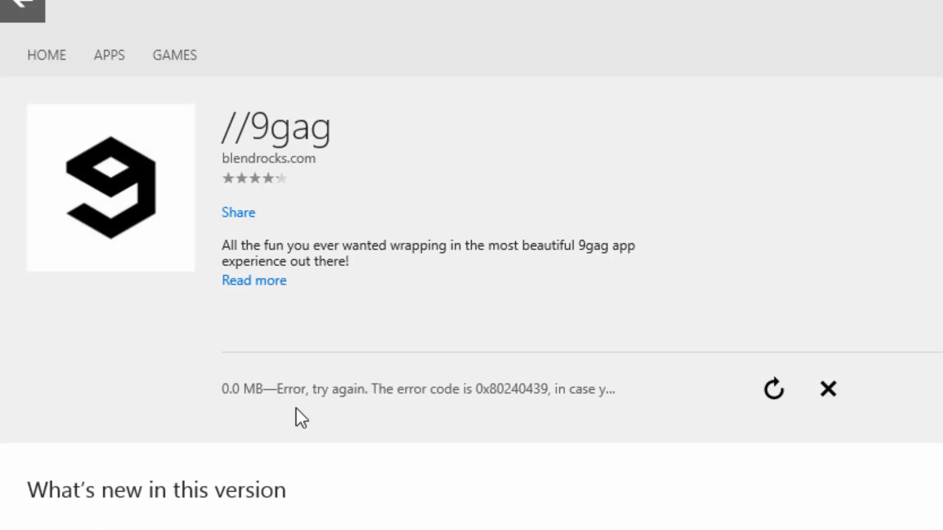
pyautogui.moveTo(330, 383)
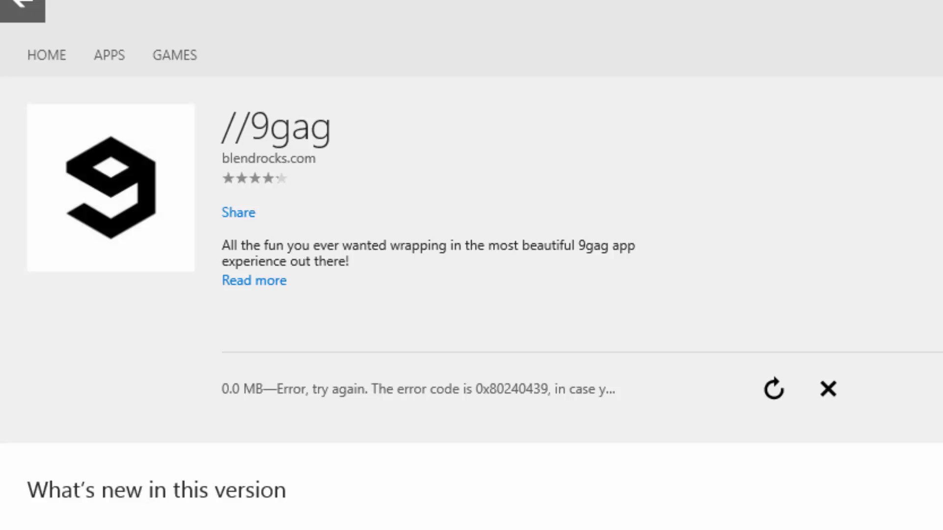
# - Check the downloads queue showing both 9gag failures, then browse the Picks for you row on Home
pyautogui.click(681, 69)
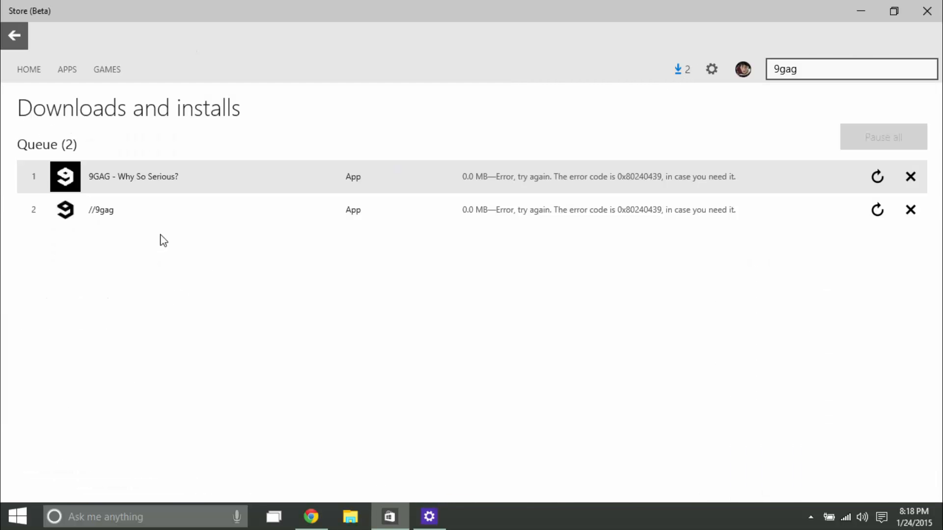
pyautogui.moveTo(493, 326)
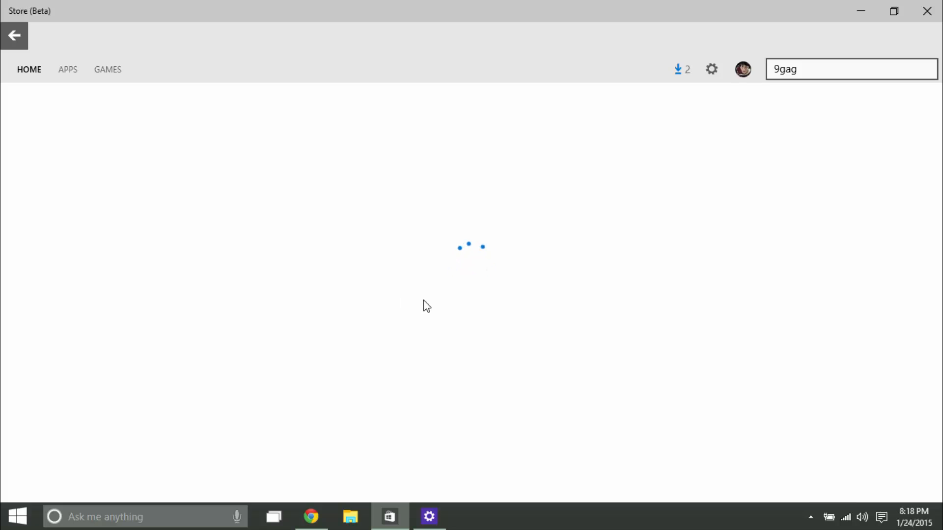
pyautogui.moveTo(379, 298)
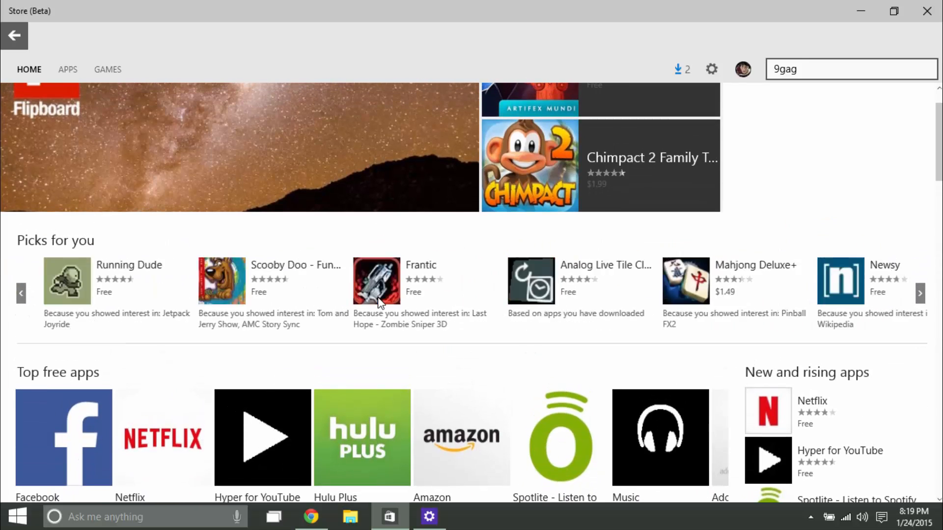
pyautogui.click(920, 294)
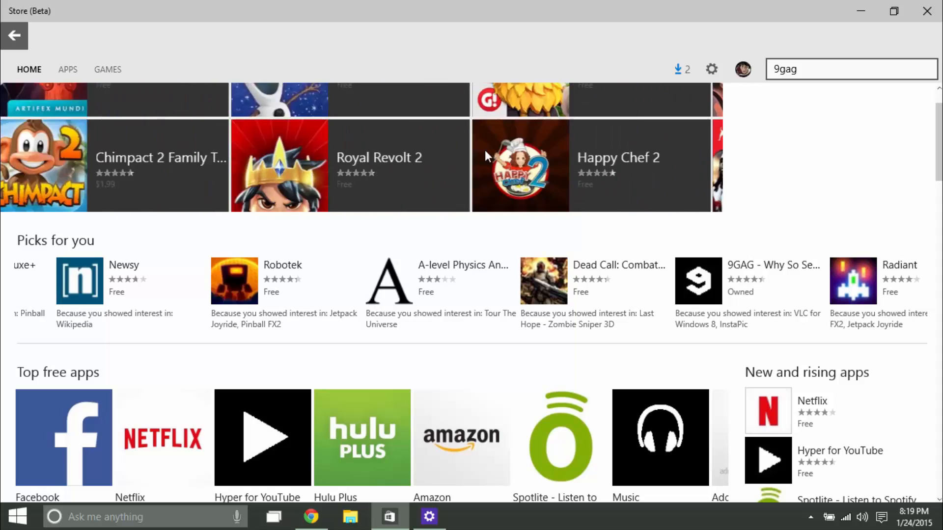
pyautogui.scroll(-3)
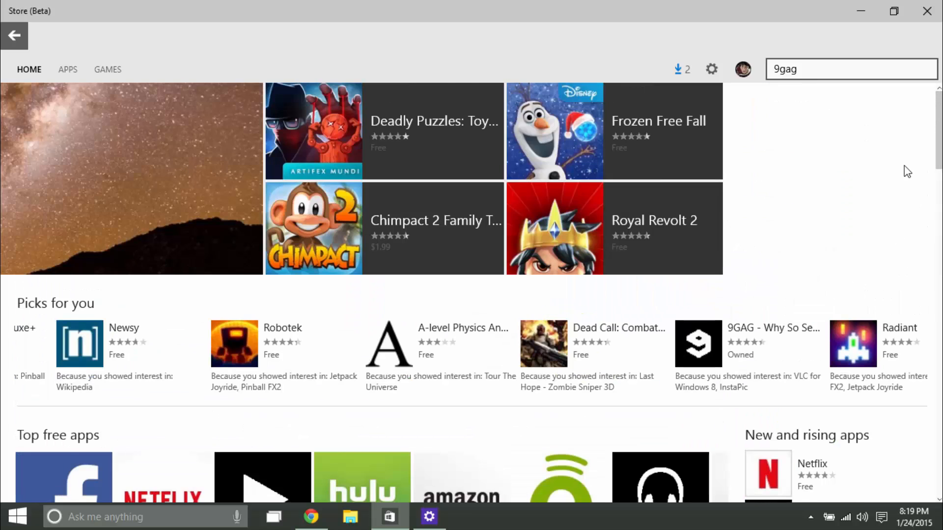
pyautogui.scroll(-3)
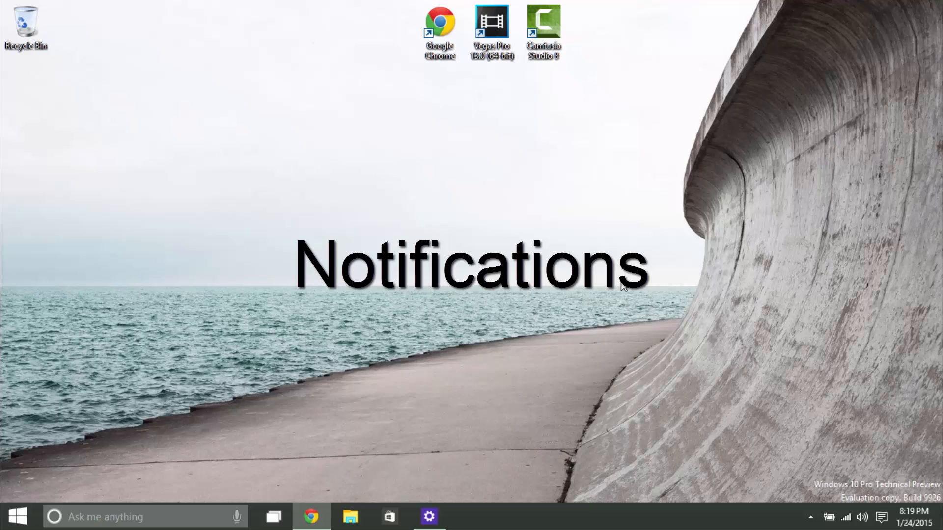
pyautogui.moveTo(882, 517)
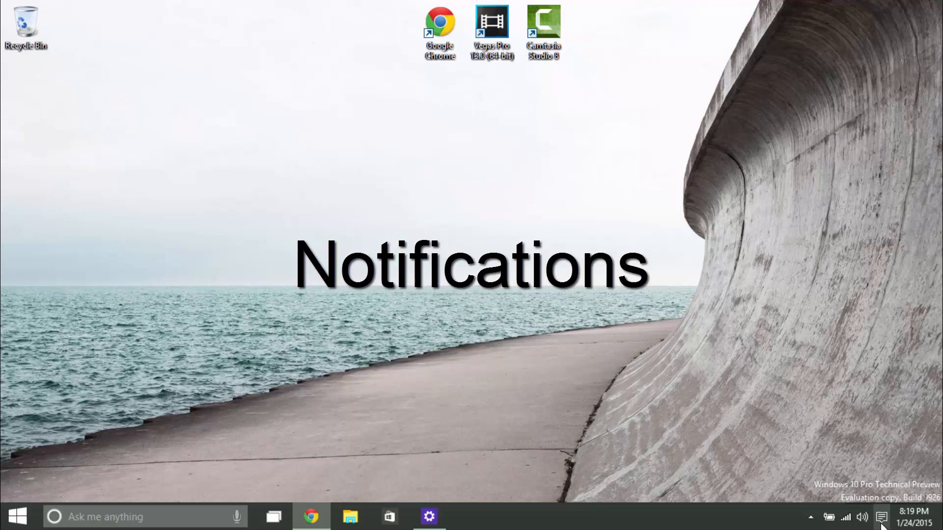
# - Show the Action Center notifications panel and launch All settings from its quick actions
pyautogui.click(882, 516)
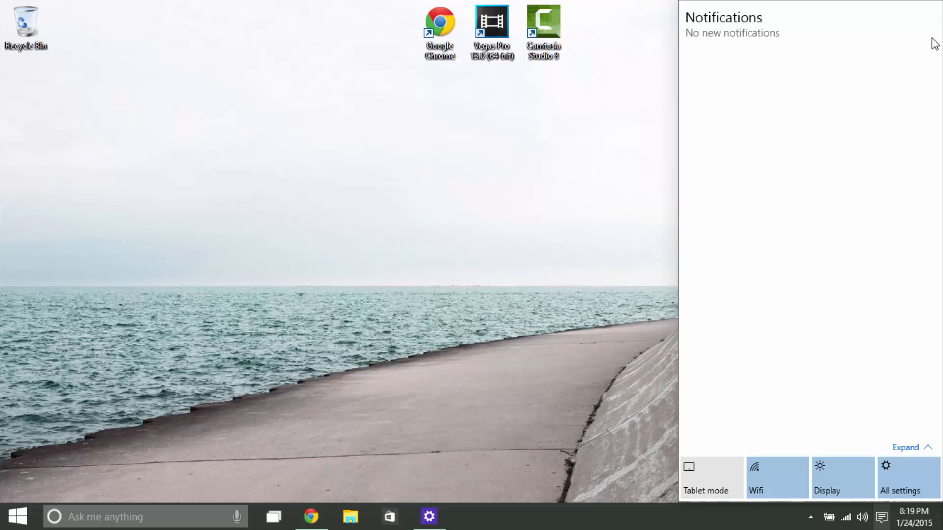
pyautogui.moveTo(897, 244)
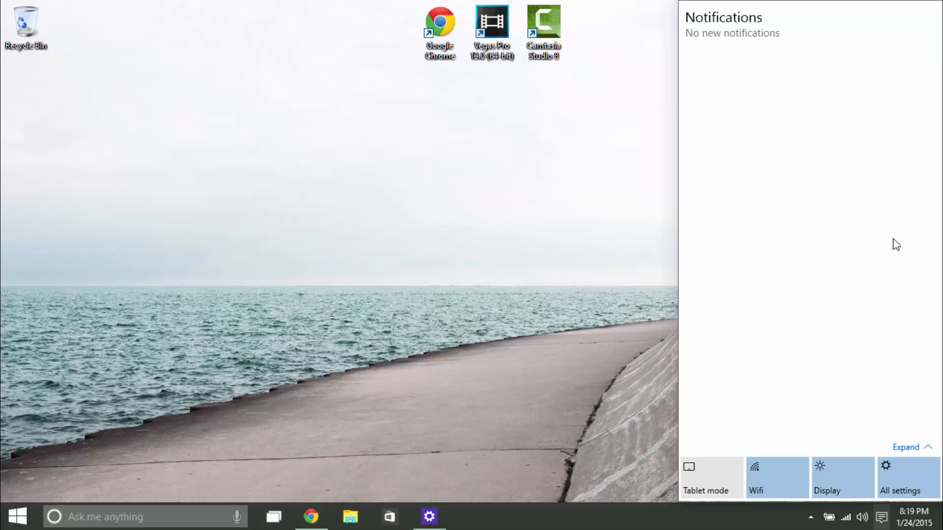
pyautogui.moveTo(899, 21)
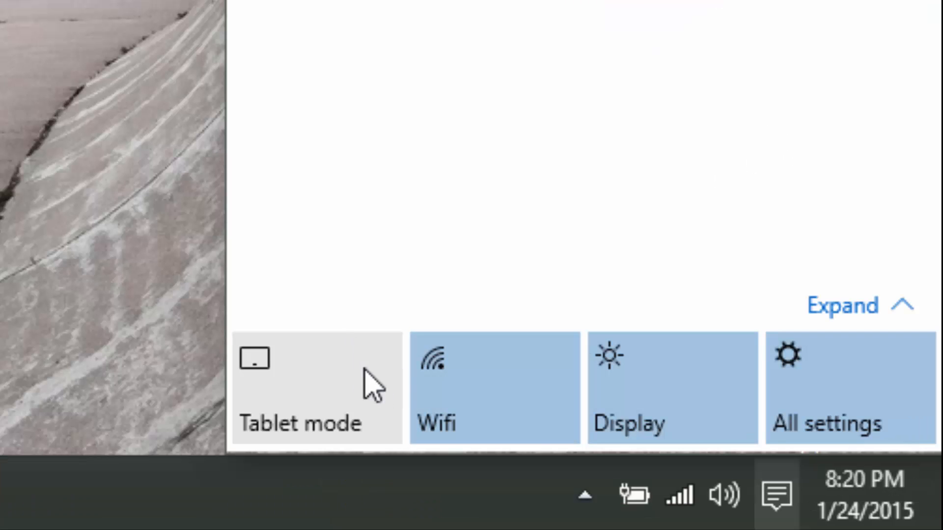
pyautogui.moveTo(832, 393)
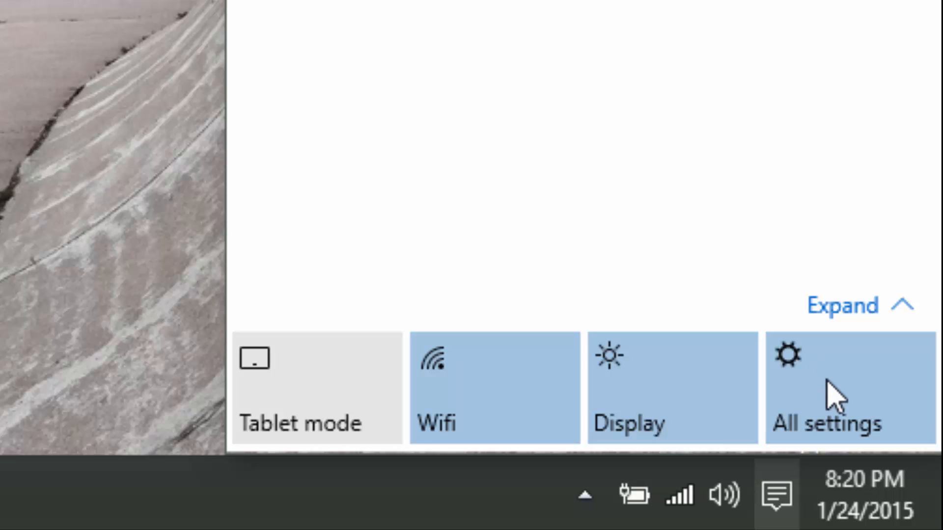
pyautogui.click(849, 388)
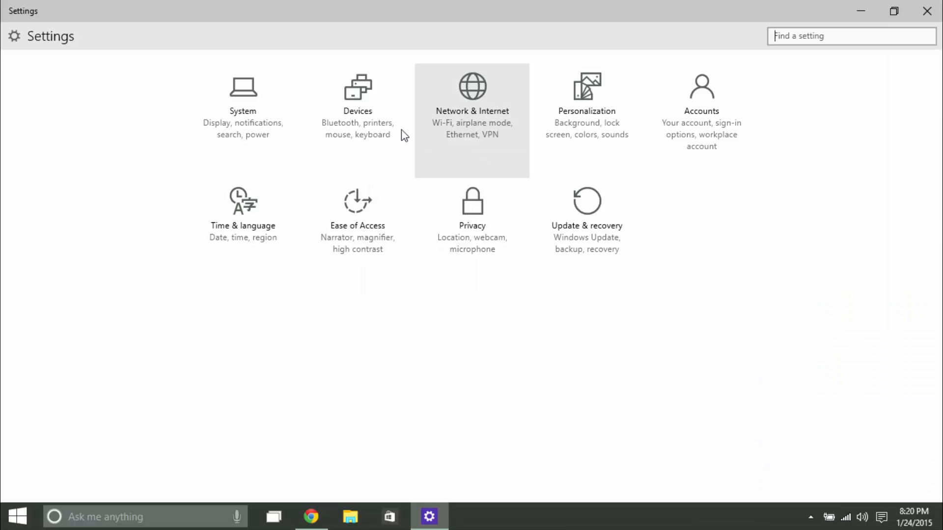
# - Under System > Notifications & actions, set Connect as a quick action instead of Display
pyautogui.click(243, 93)
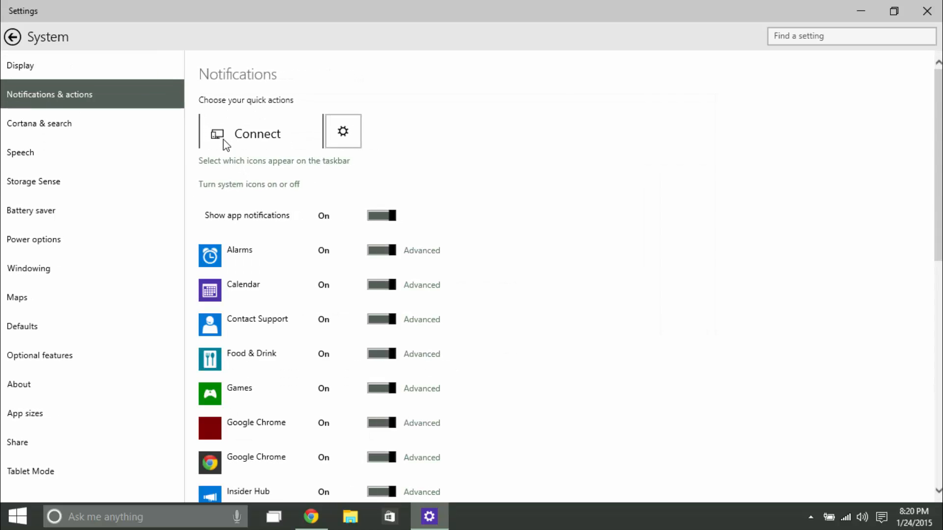
pyautogui.click(257, 133)
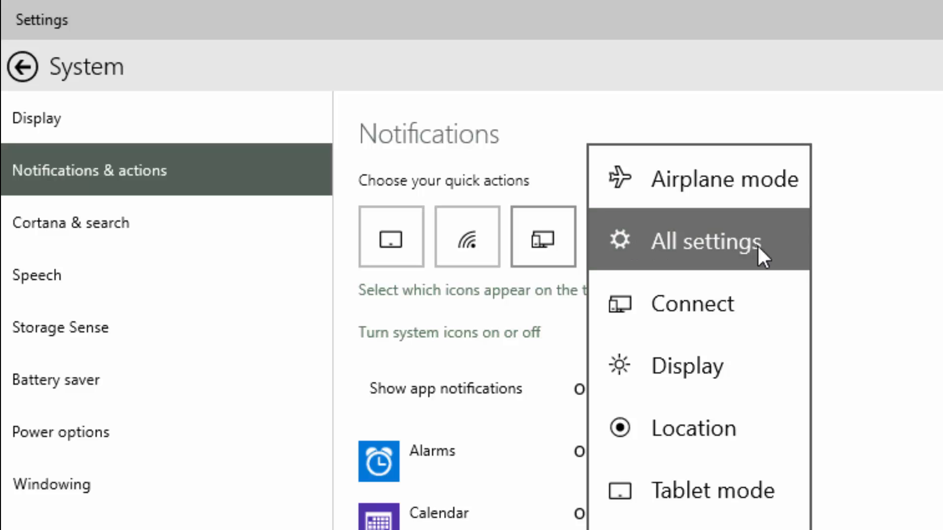
pyautogui.click(704, 241)
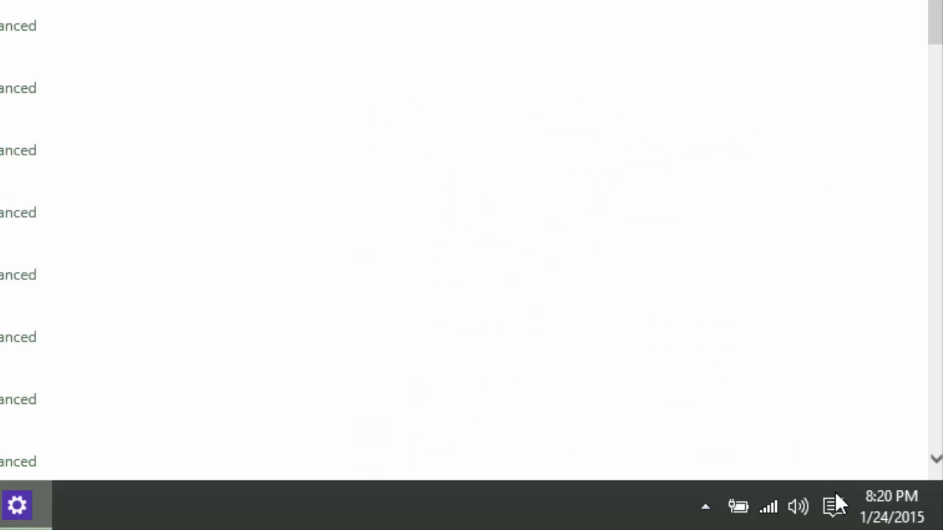
pyautogui.click(833, 506)
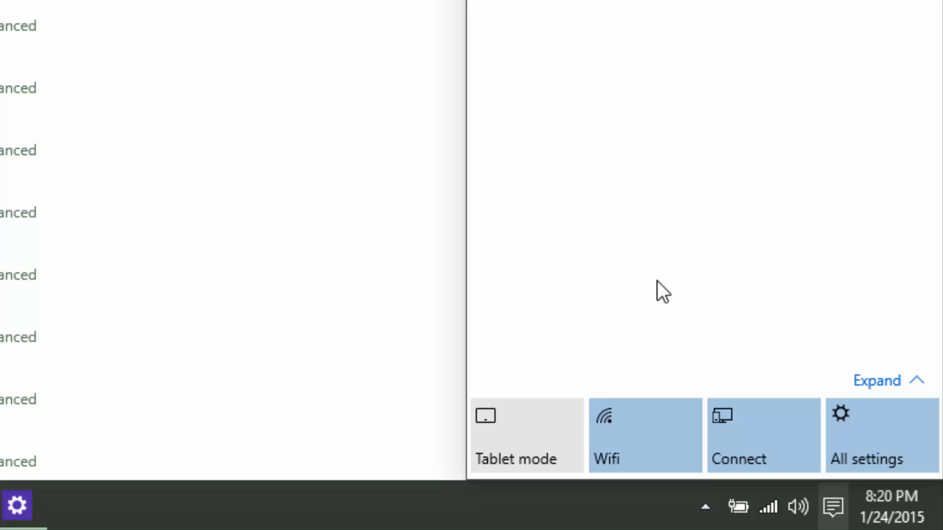
pyautogui.moveTo(586, 426)
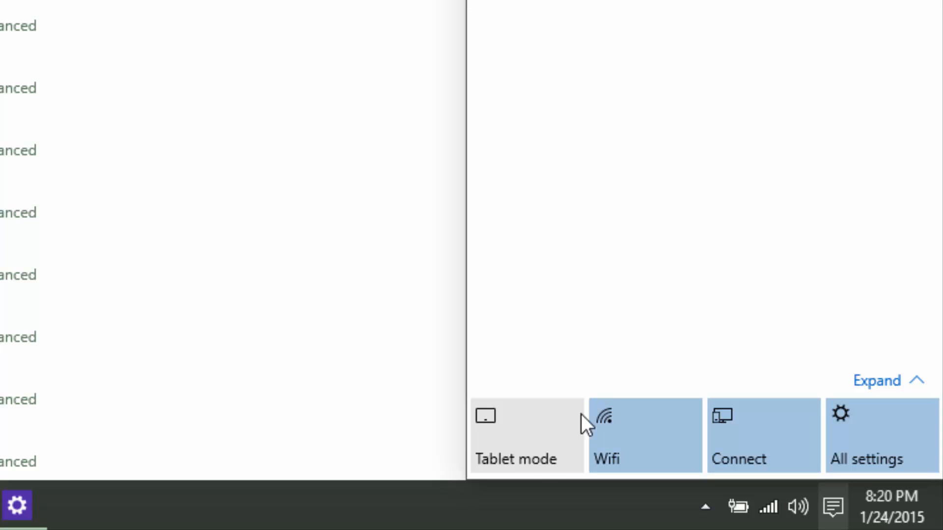
pyautogui.click(864, 435)
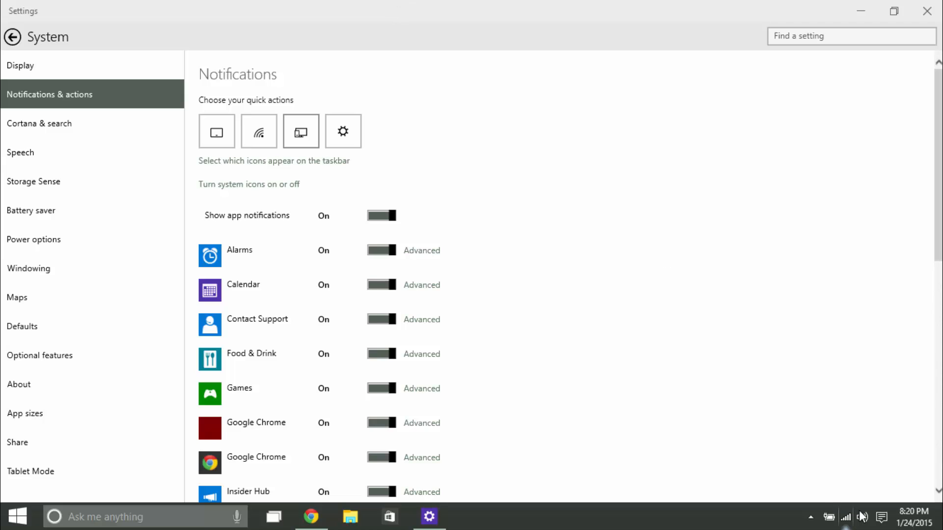
pyautogui.click(882, 516)
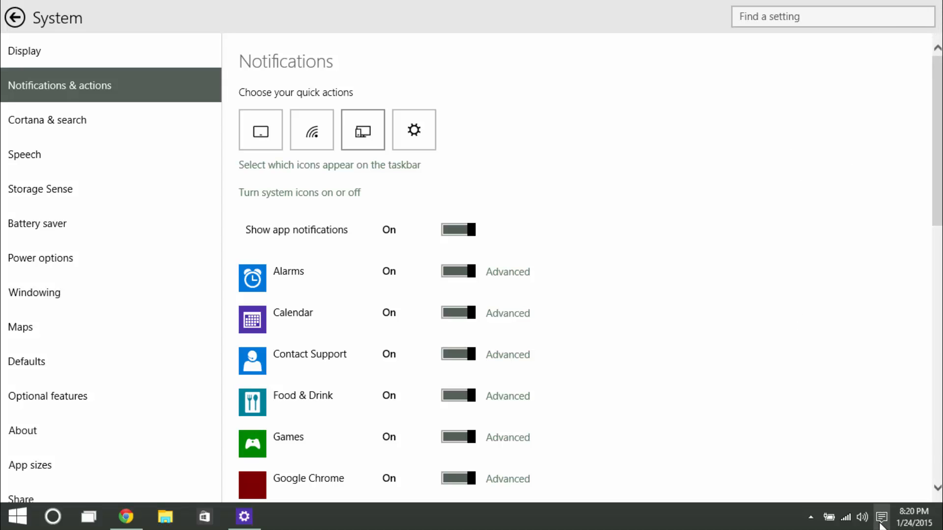
pyautogui.click(882, 517)
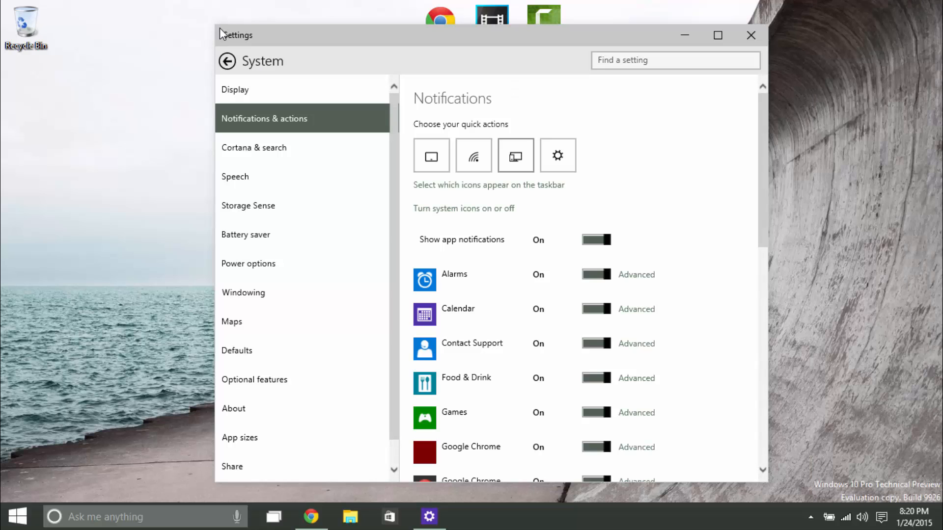
pyautogui.click(717, 35)
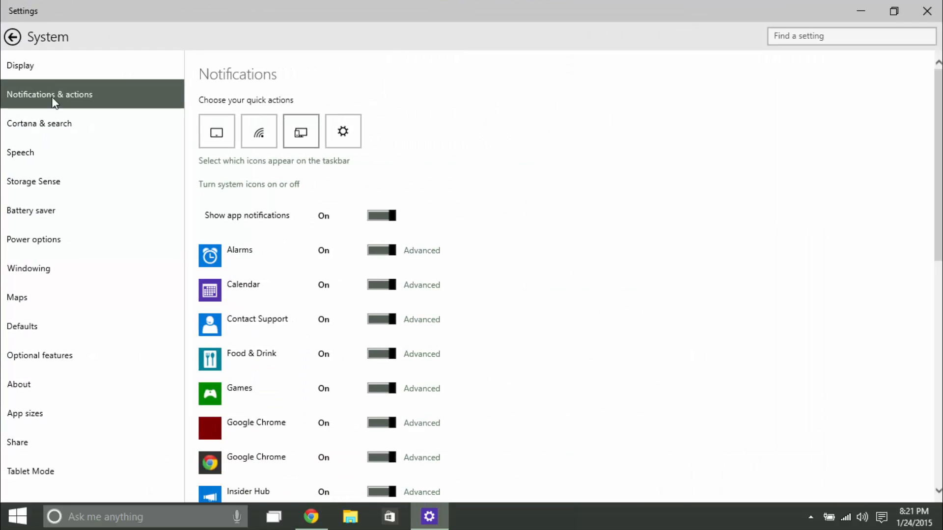
# - Return from the current Settings page to the main Settings home with all categories
pyautogui.click(12, 36)
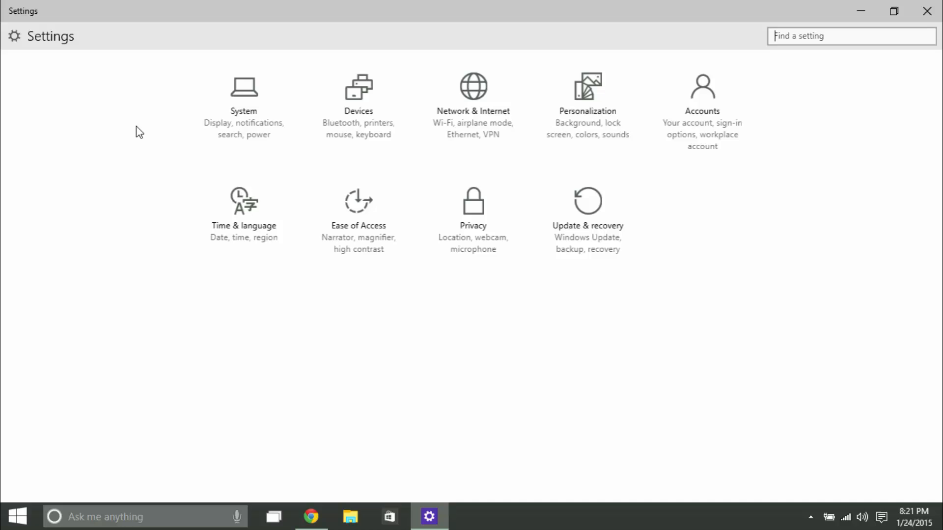
pyautogui.moveTo(267, 339)
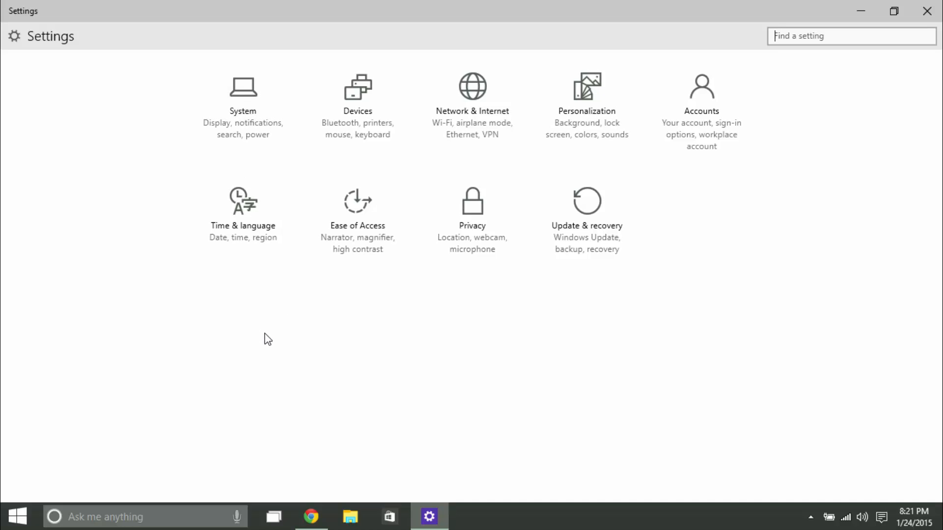
pyautogui.moveTo(242, 235)
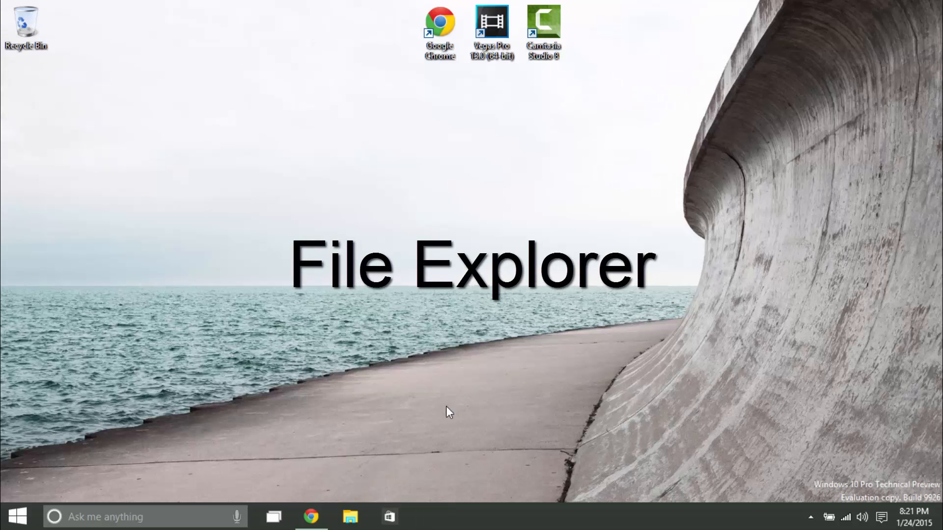
# - Browse Documents in File Explorer as medium icons, then close the window
pyautogui.click(351, 517)
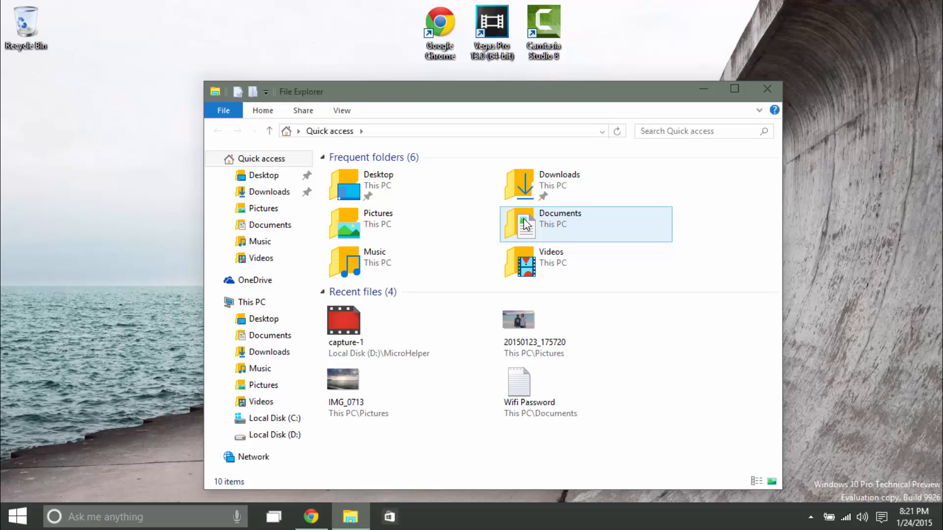
pyautogui.moveTo(524, 226)
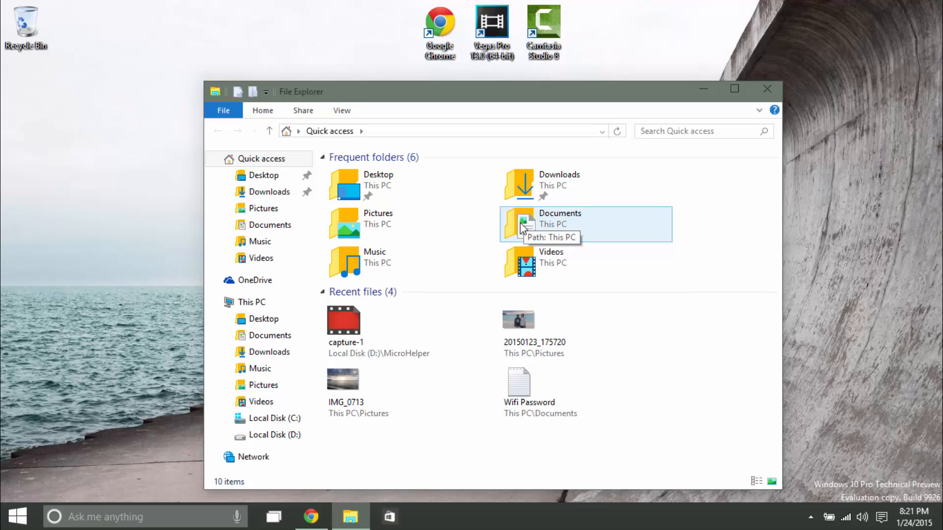
pyautogui.moveTo(520, 232)
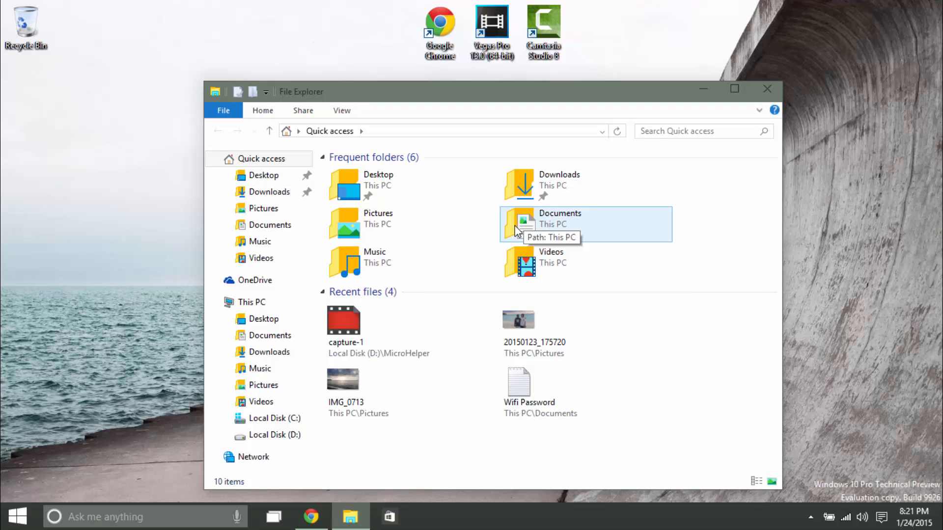
pyautogui.moveTo(260, 242)
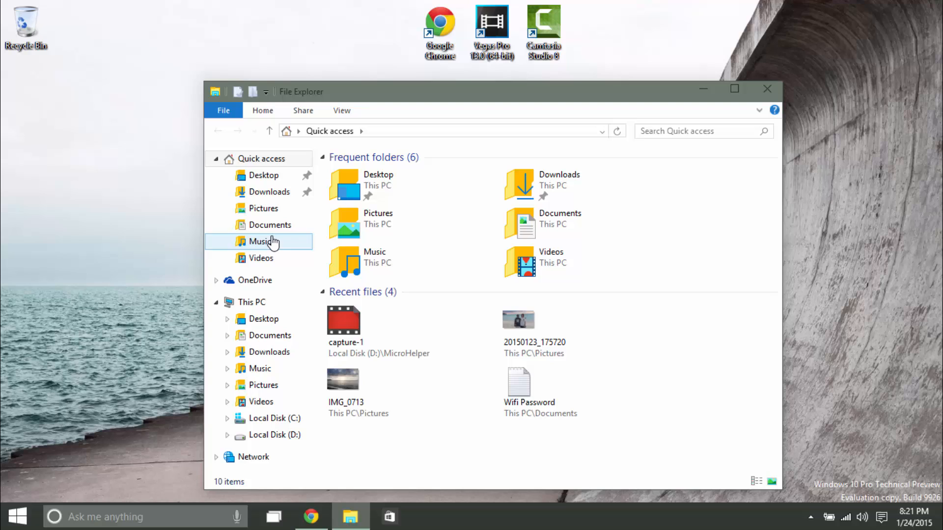
pyautogui.click(269, 224)
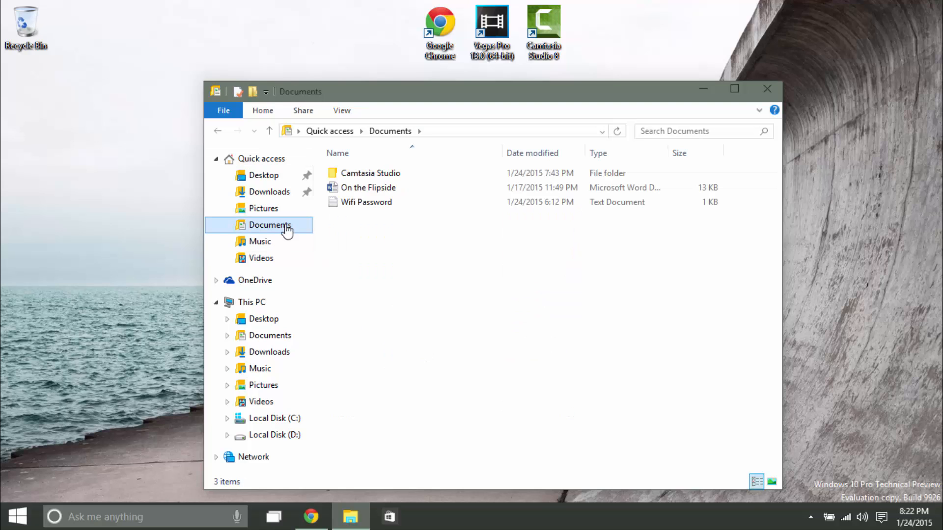
pyautogui.click(341, 110)
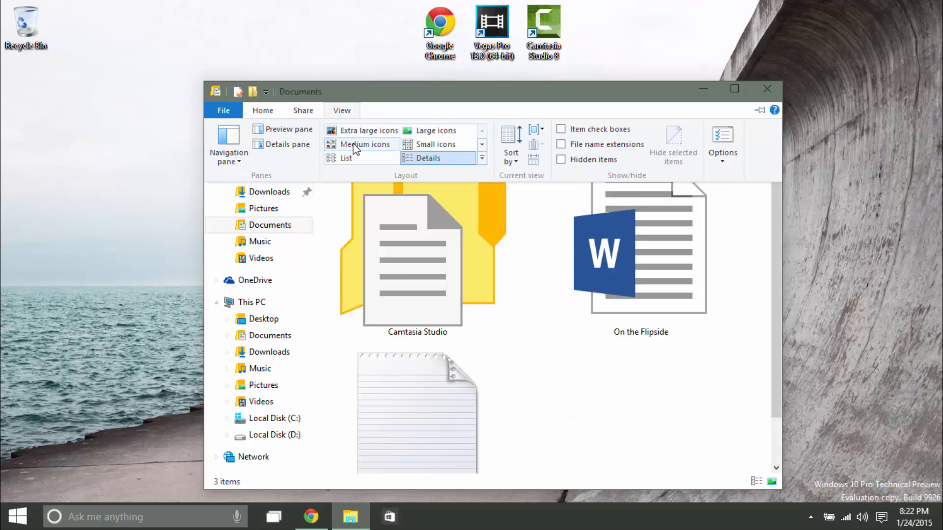
pyautogui.click(434, 144)
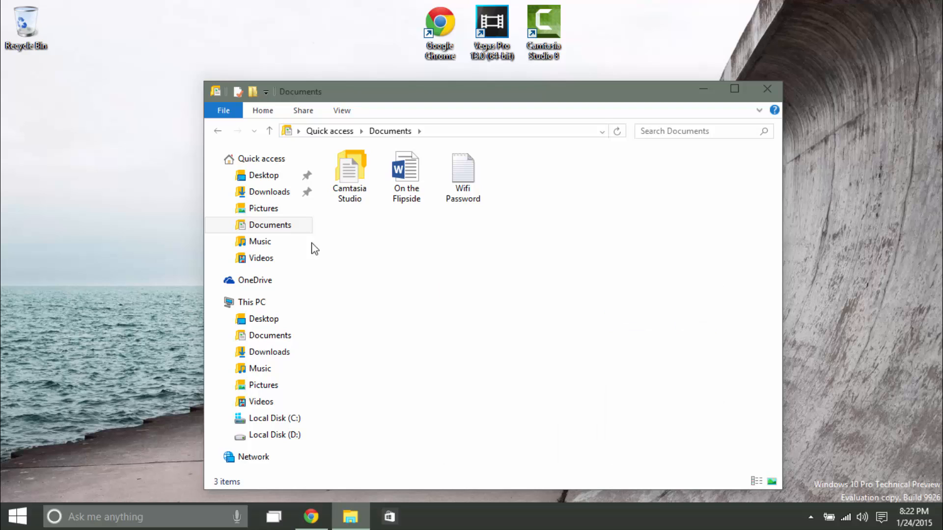
pyautogui.moveTo(350, 204)
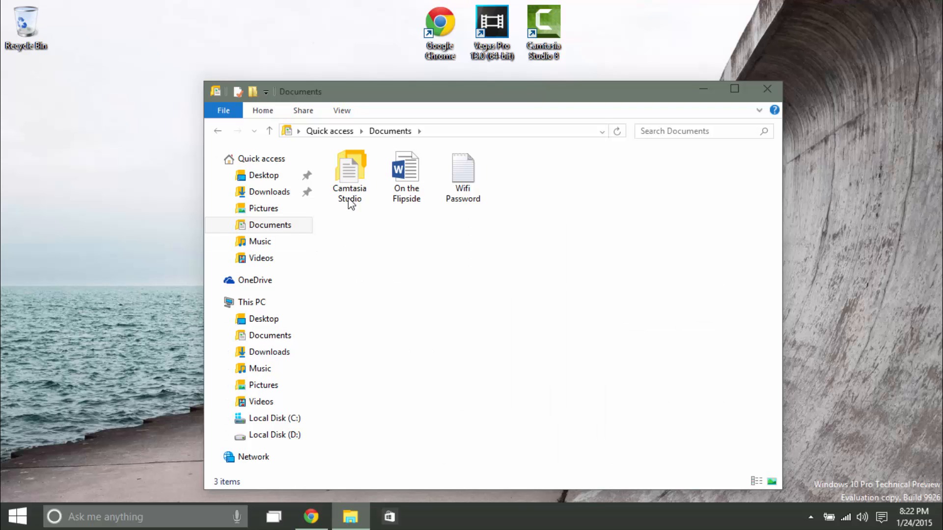
pyautogui.moveTo(760, 114)
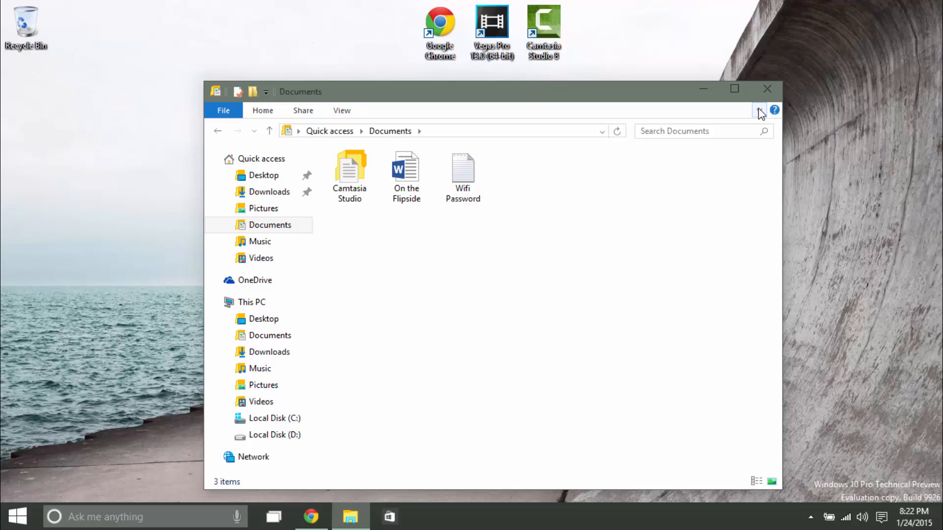
pyautogui.click(767, 89)
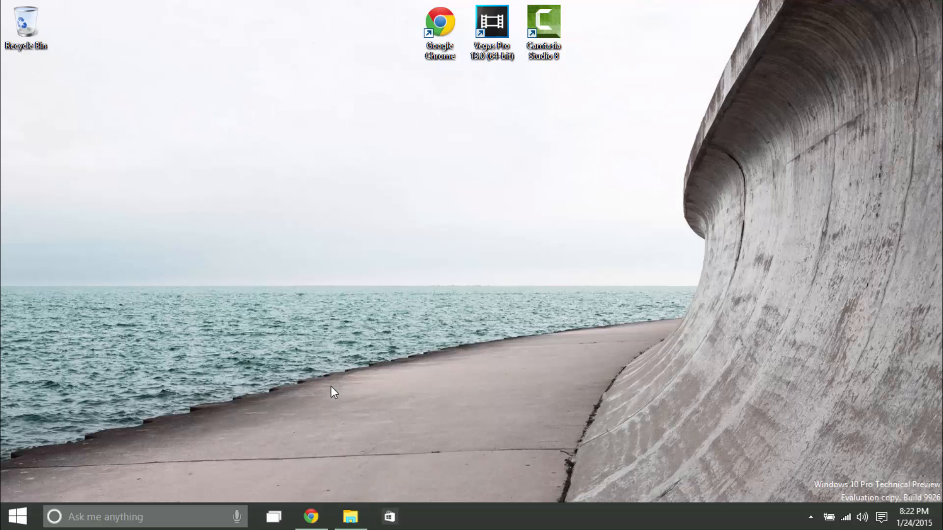
pyautogui.moveTo(325, 356)
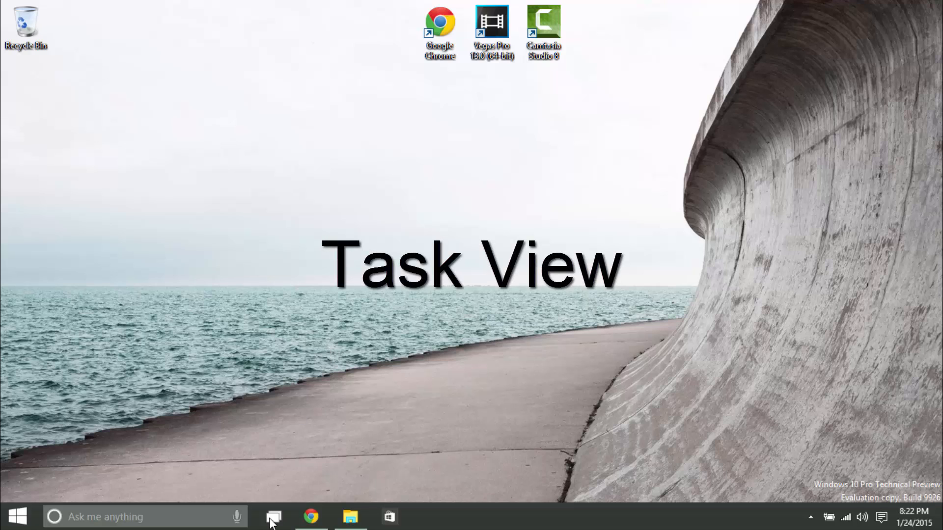
pyautogui.moveTo(274, 516)
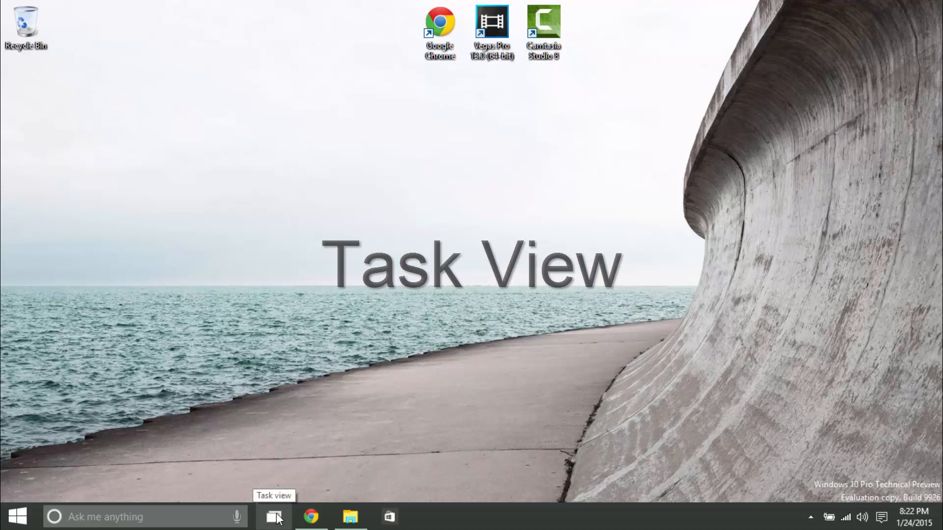
# - Show Task View and add a third virtual desktop with Ctrl+Win+D
pyautogui.click(274, 516)
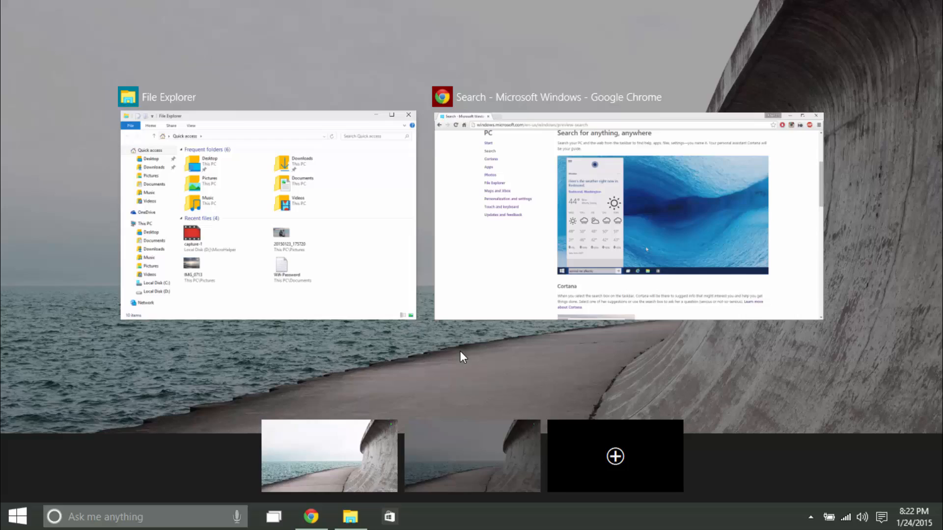
pyautogui.press('Win+Tab')
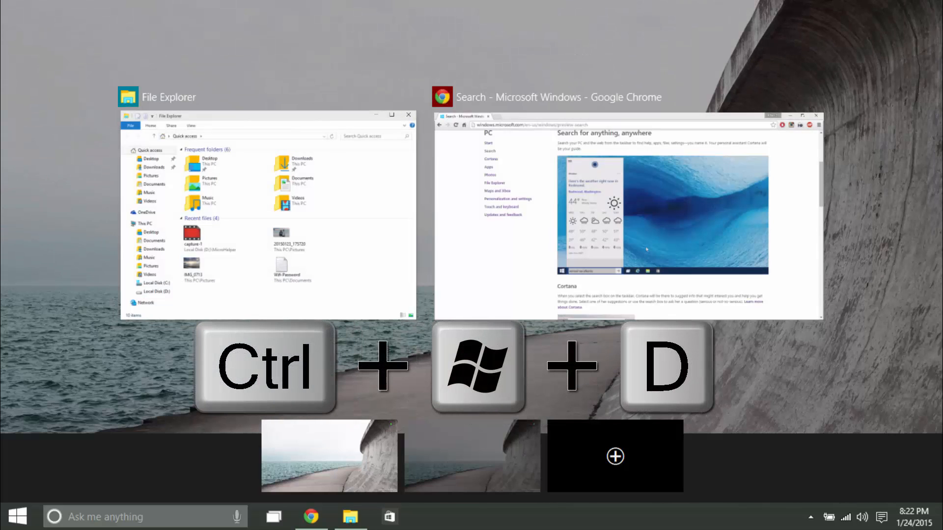
pyautogui.press('ctrl+win+d')
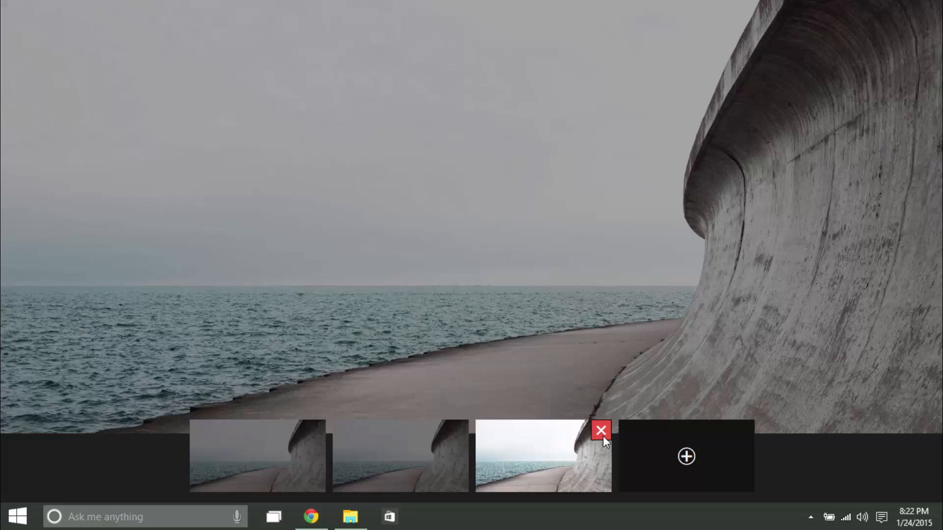
# - Close the extra desktop thumbnails in Task View, leaving three desktops
pyautogui.click(601, 431)
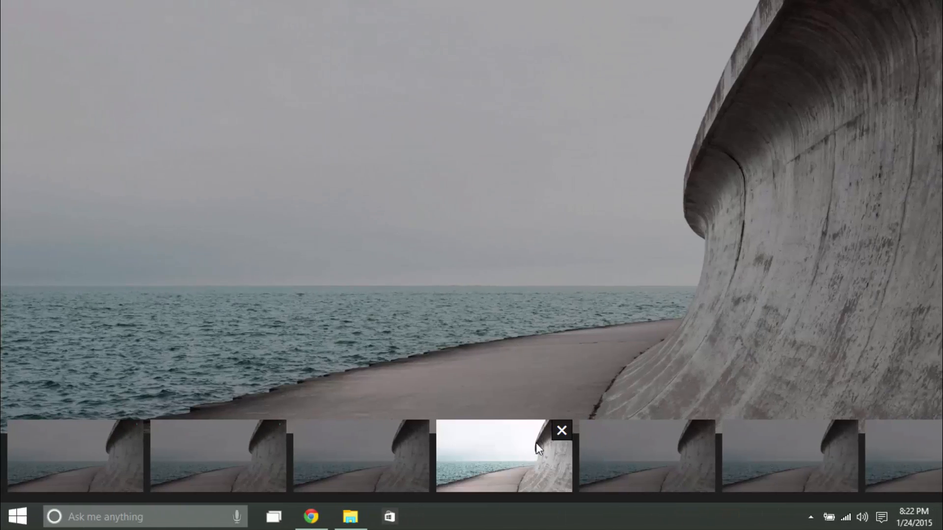
pyautogui.moveTo(510, 435)
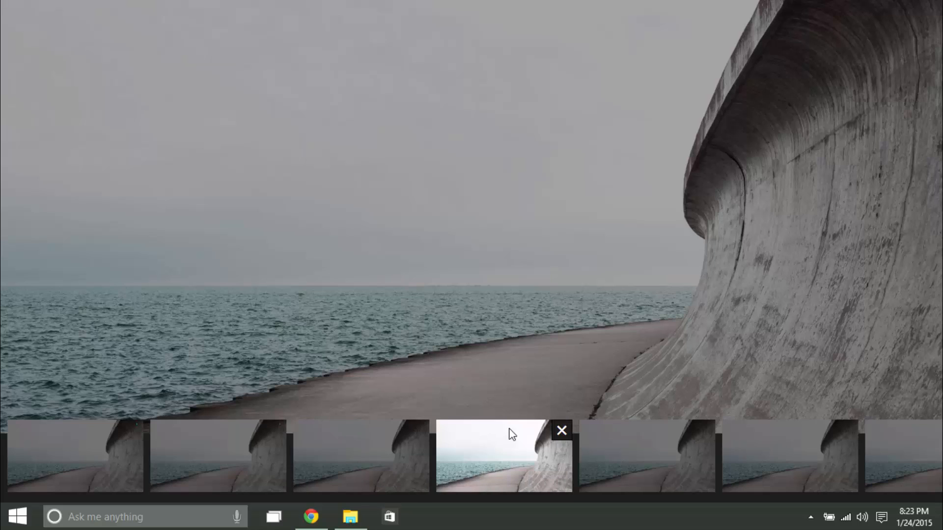
pyautogui.moveTo(561, 430)
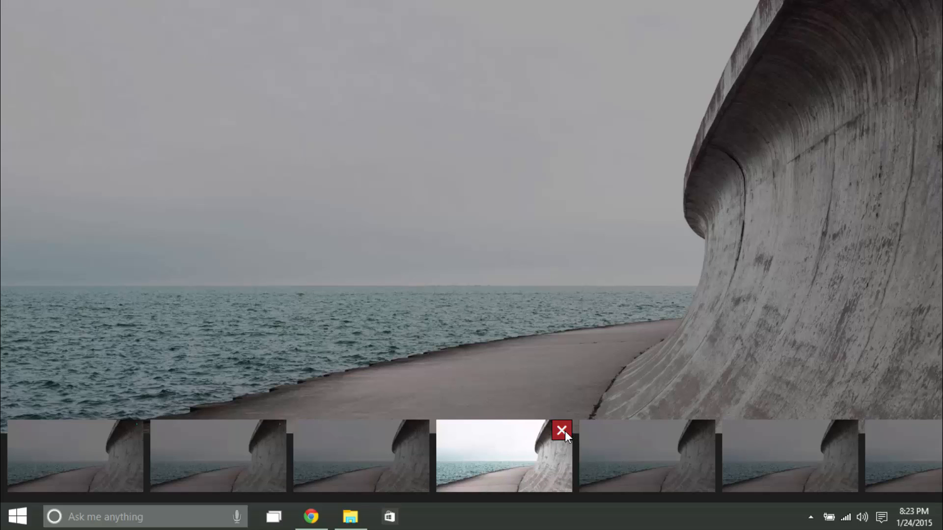
pyautogui.click(561, 430)
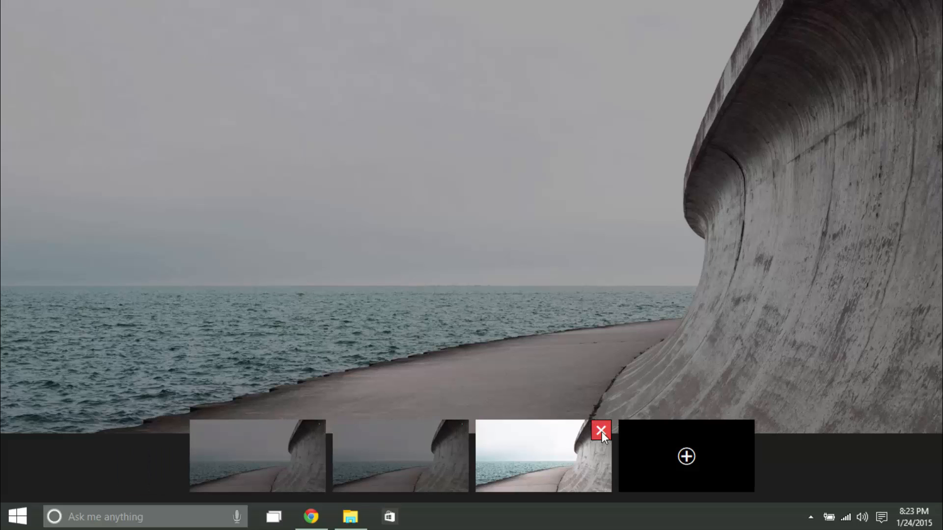
pyautogui.click(601, 431)
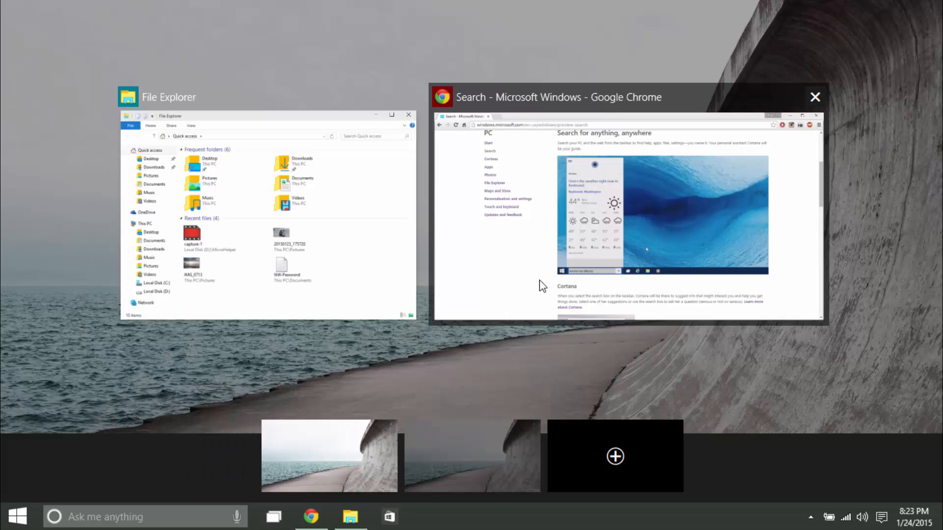
pyautogui.moveTo(408, 97)
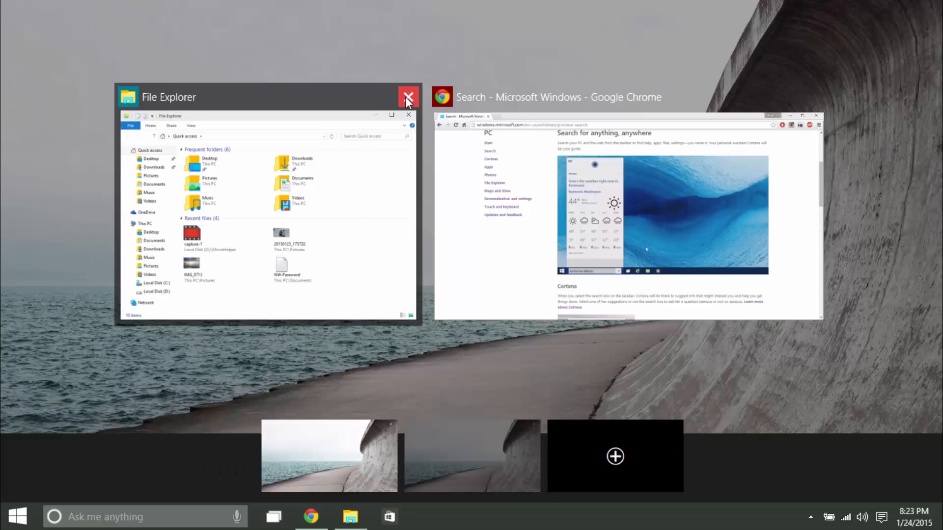
# - Switch to the File Explorer window from Task View, return to the overview, and pick it again
pyautogui.click(408, 98)
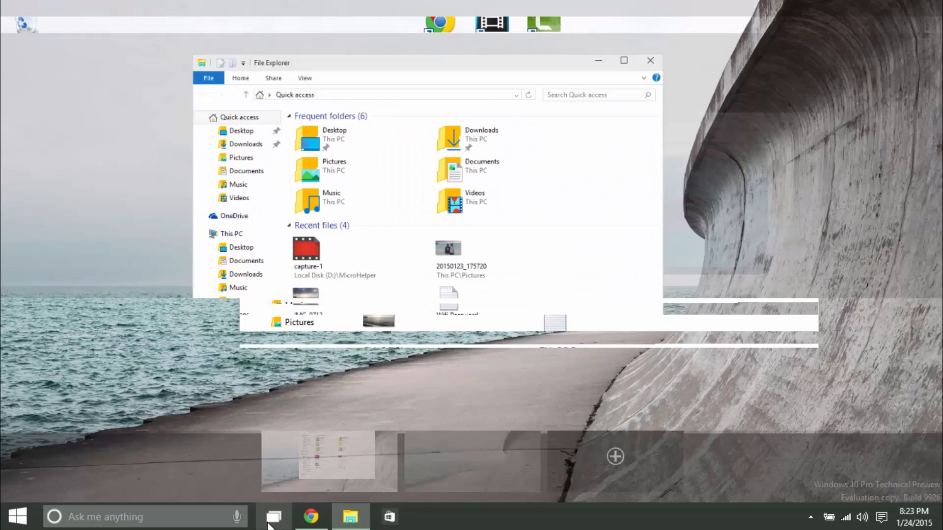
pyautogui.click(274, 517)
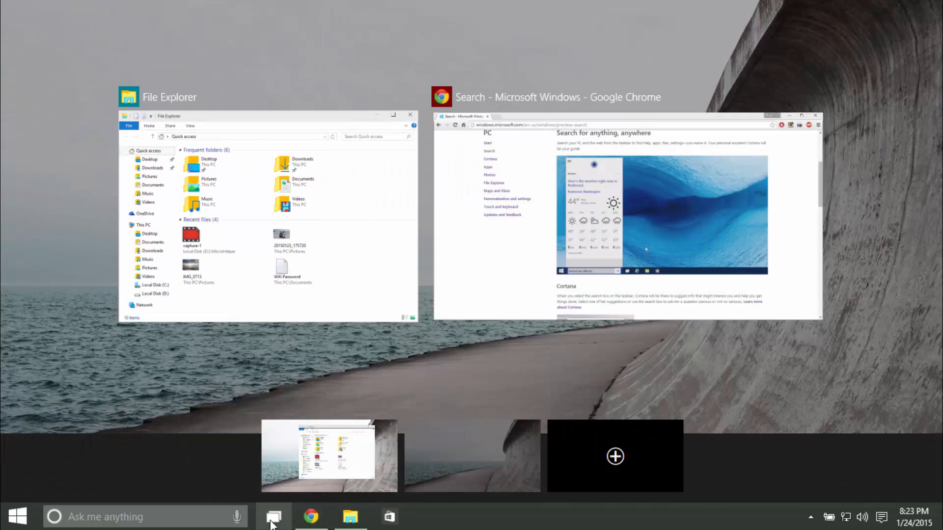
pyautogui.click(329, 454)
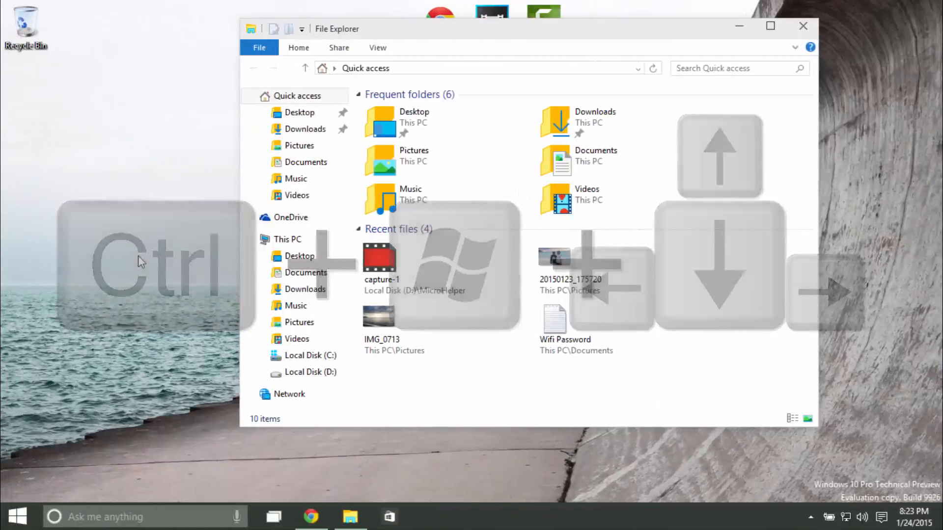
# - Show the Start menu, then reopen Task View with File Explorer and Chrome listed
pyautogui.click(17, 516)
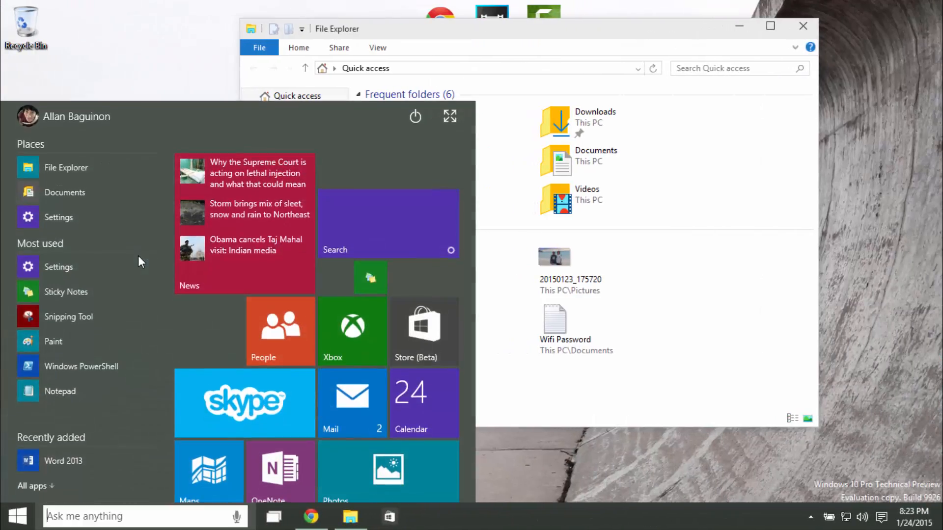
pyautogui.click(273, 516)
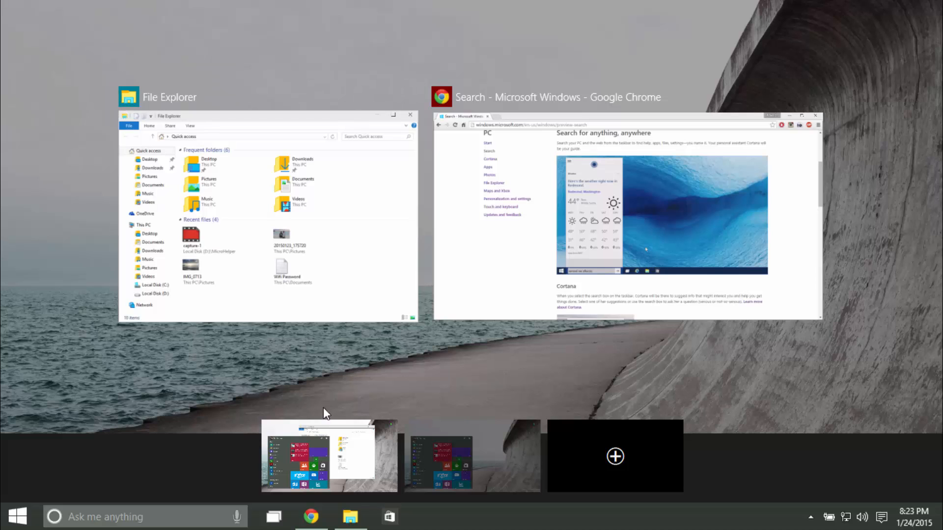